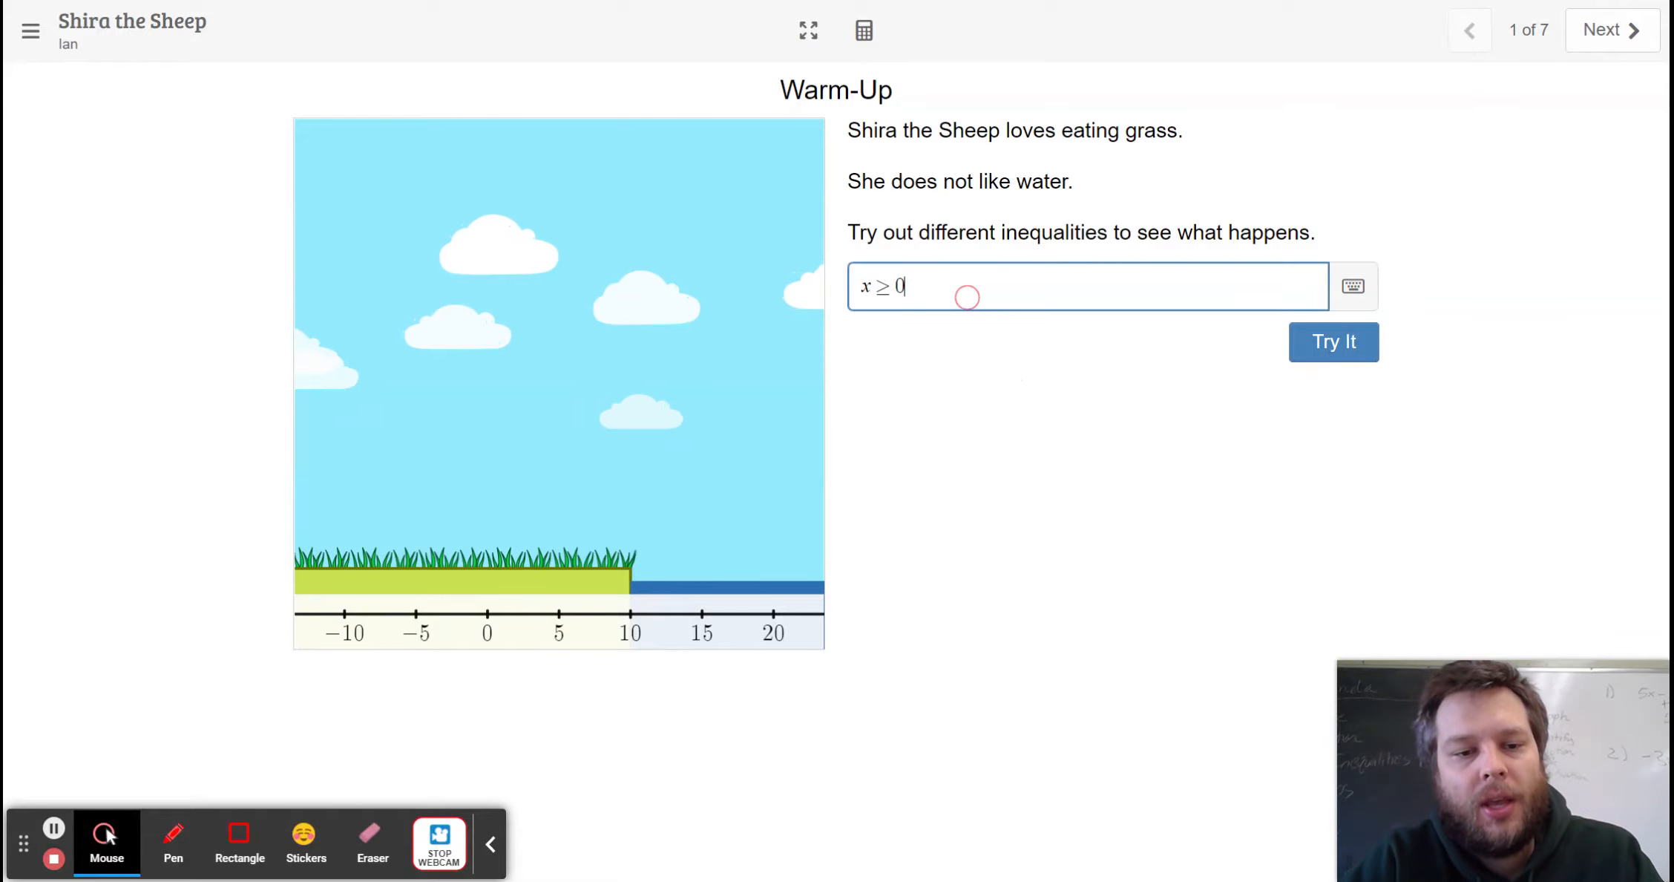
Try x ≥ 0 on the warm-up, watch Shira run into the water, then reopen the answer.
click(1333, 342)
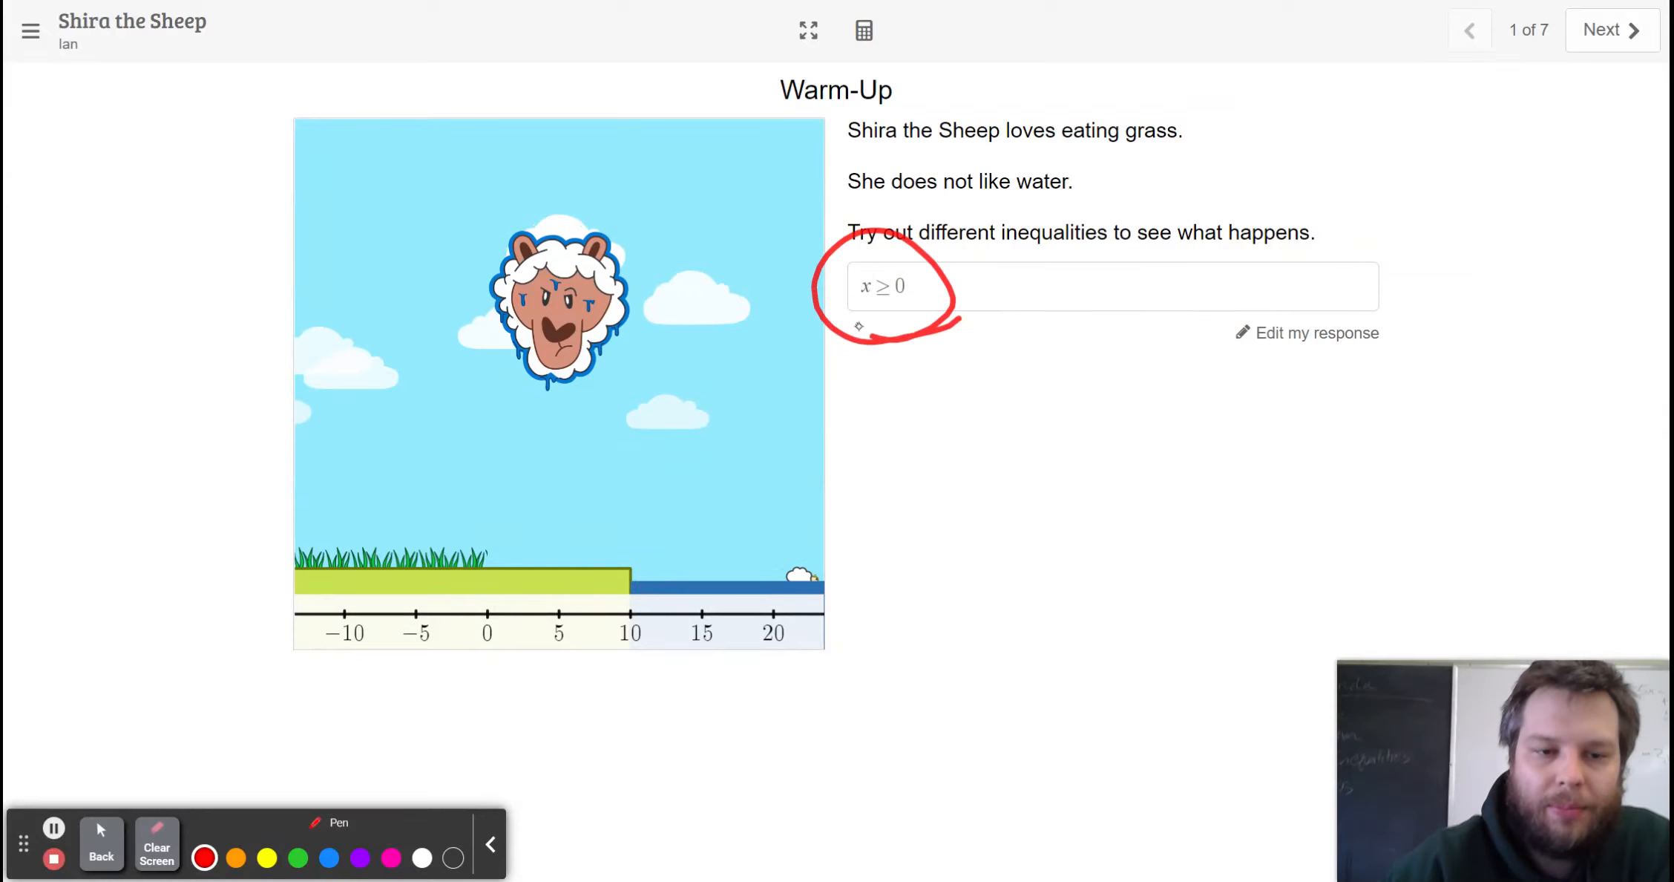
drag(492, 115, 479, 560)
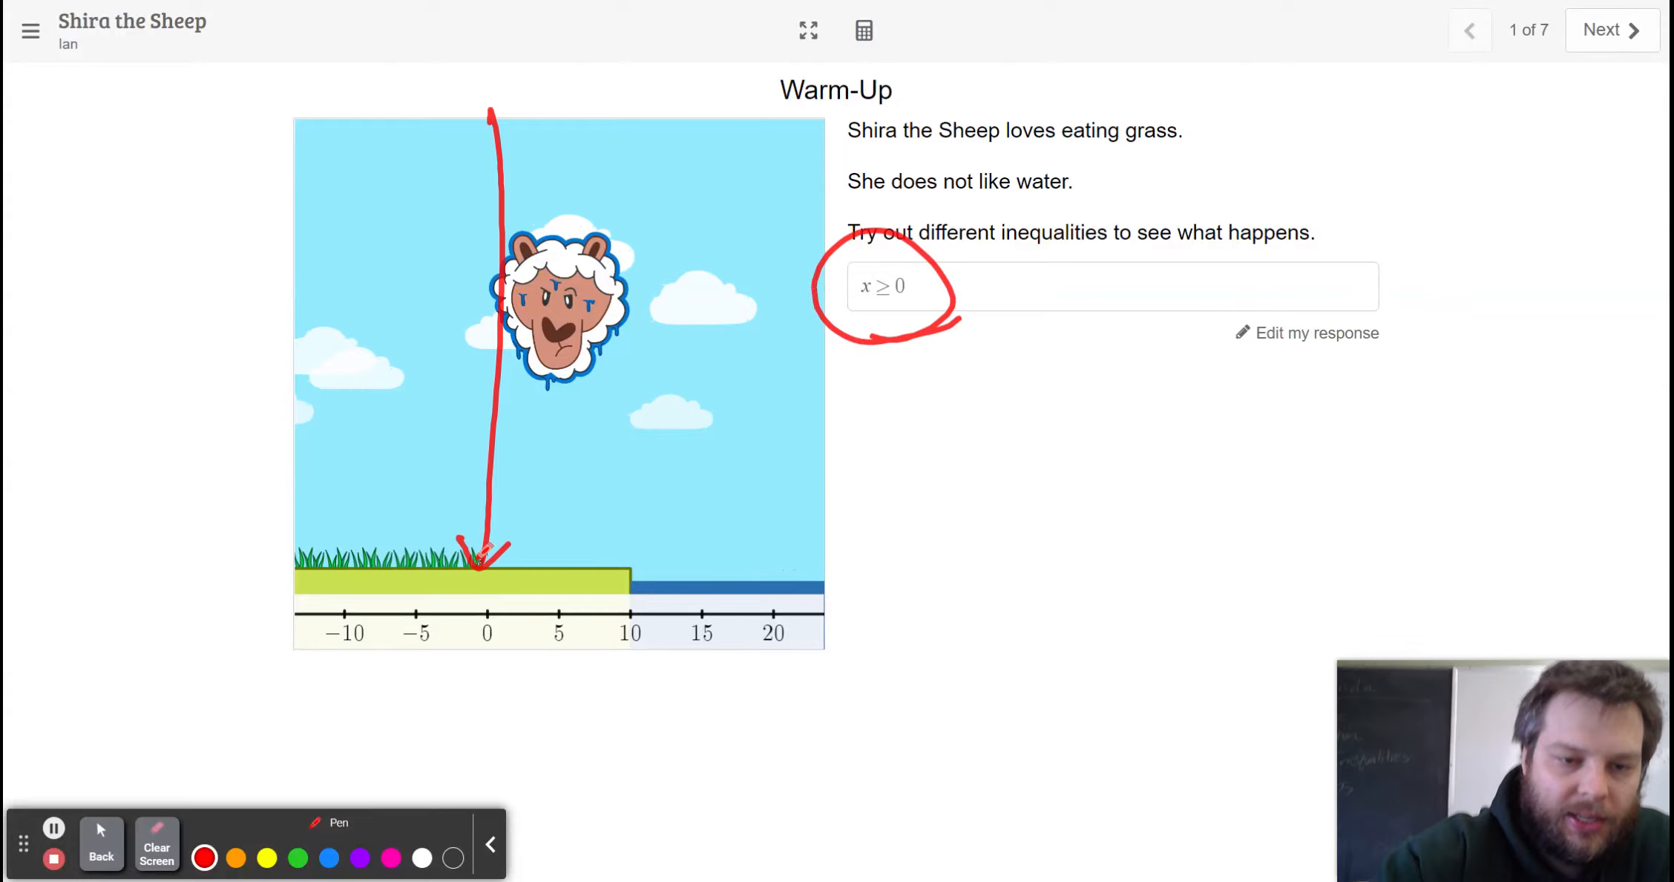
drag(486, 523, 790, 533)
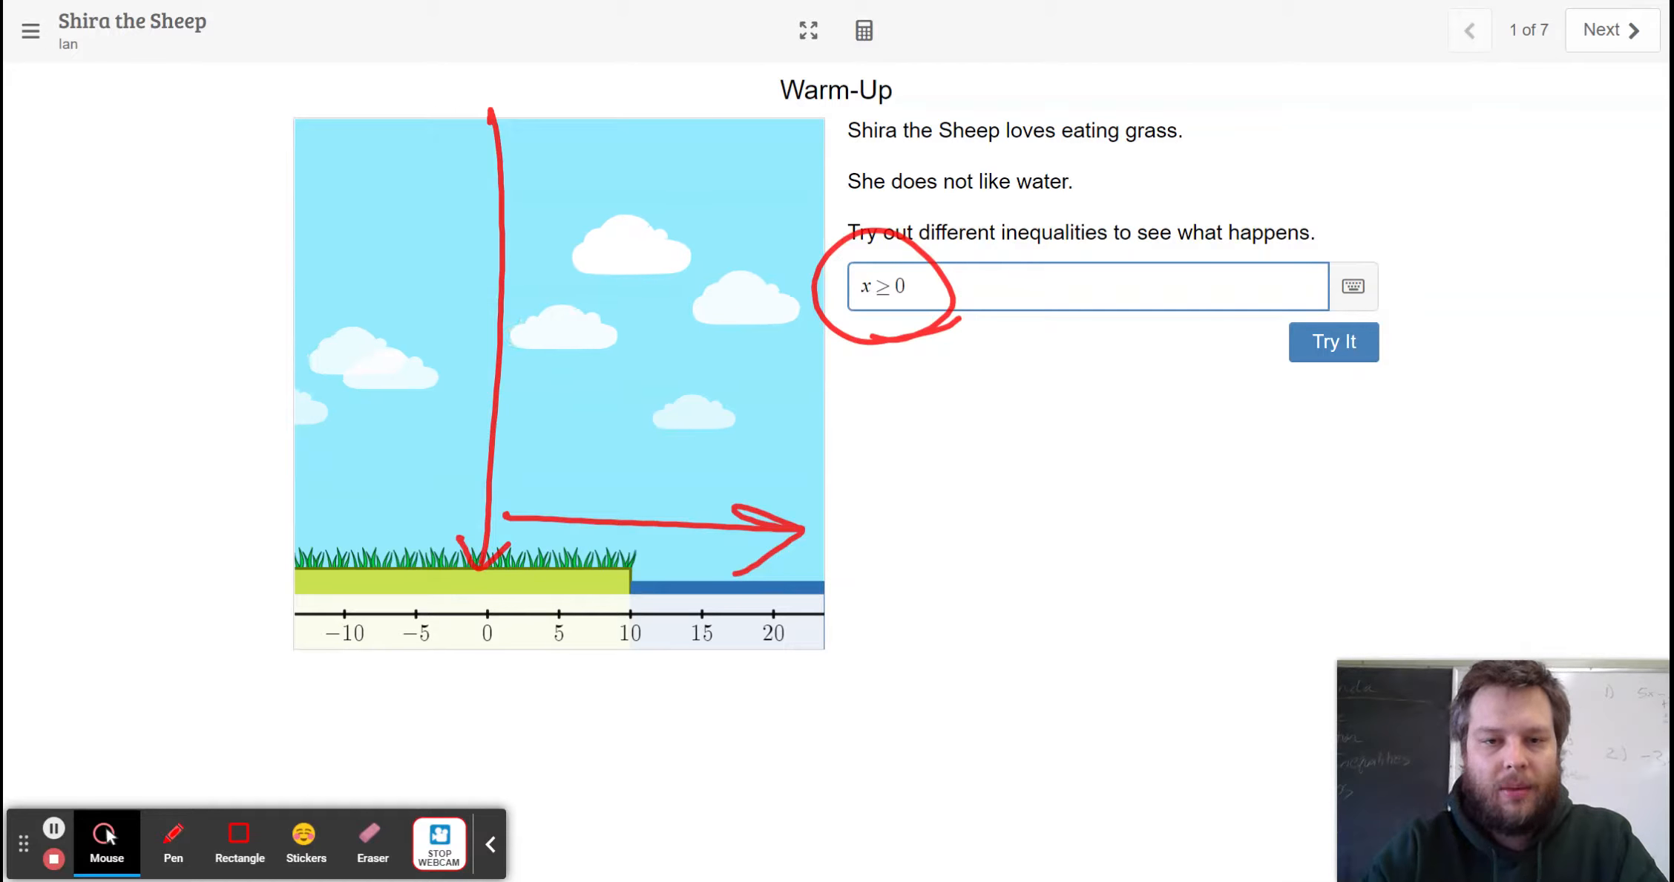
Try x ≥ −10, then revise the boundary to x ≥ −20 and try again.
click(1332, 341)
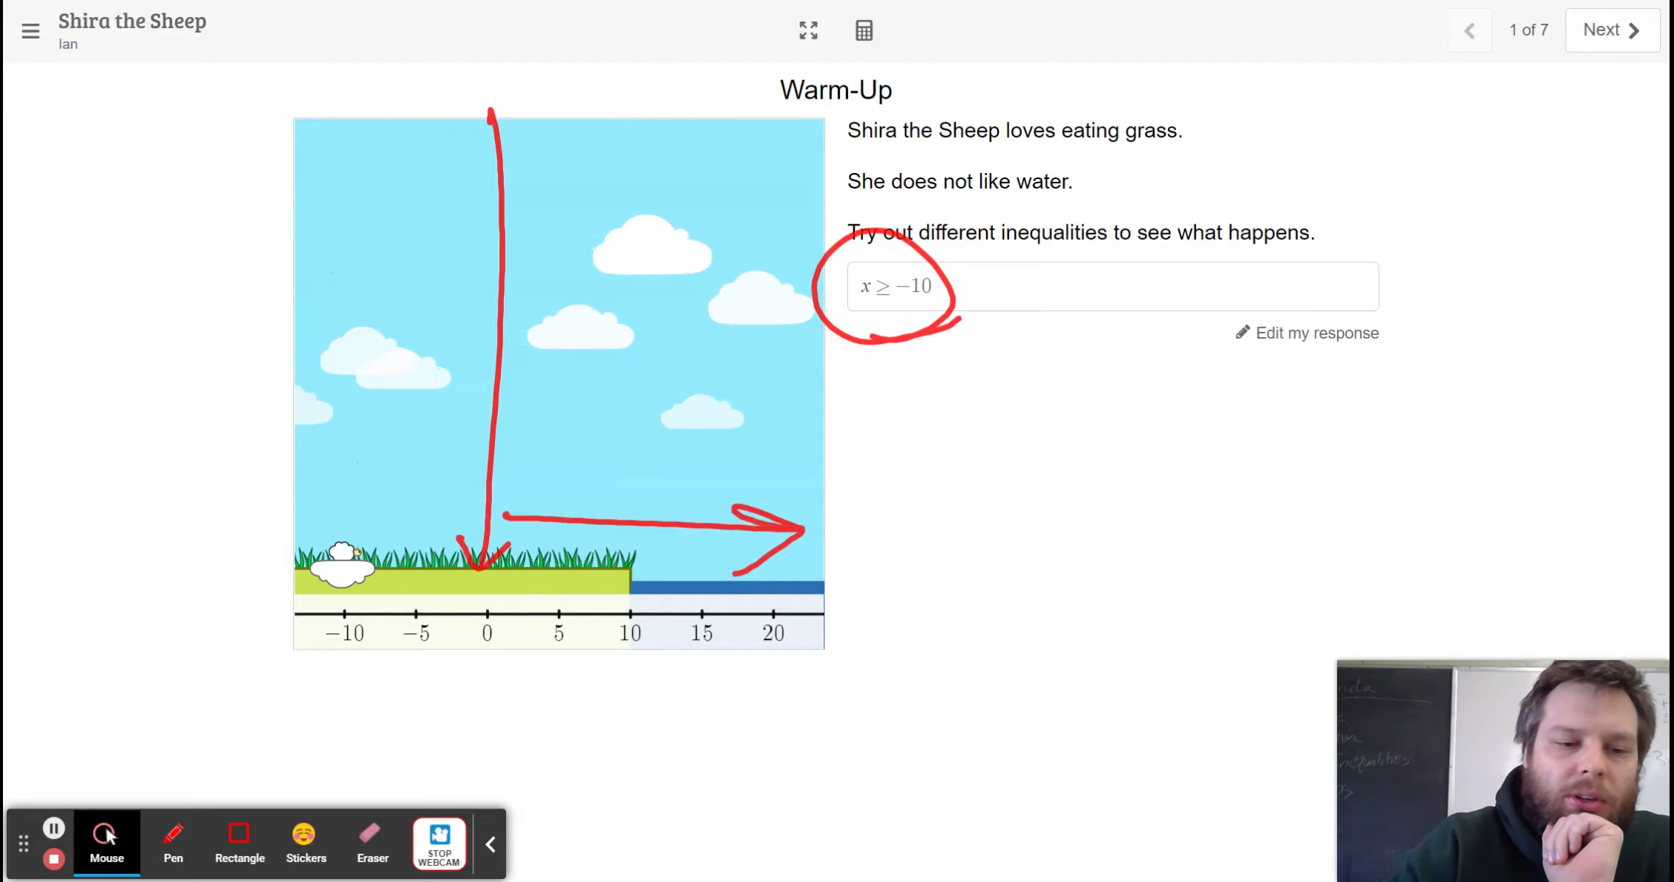
click(373, 842)
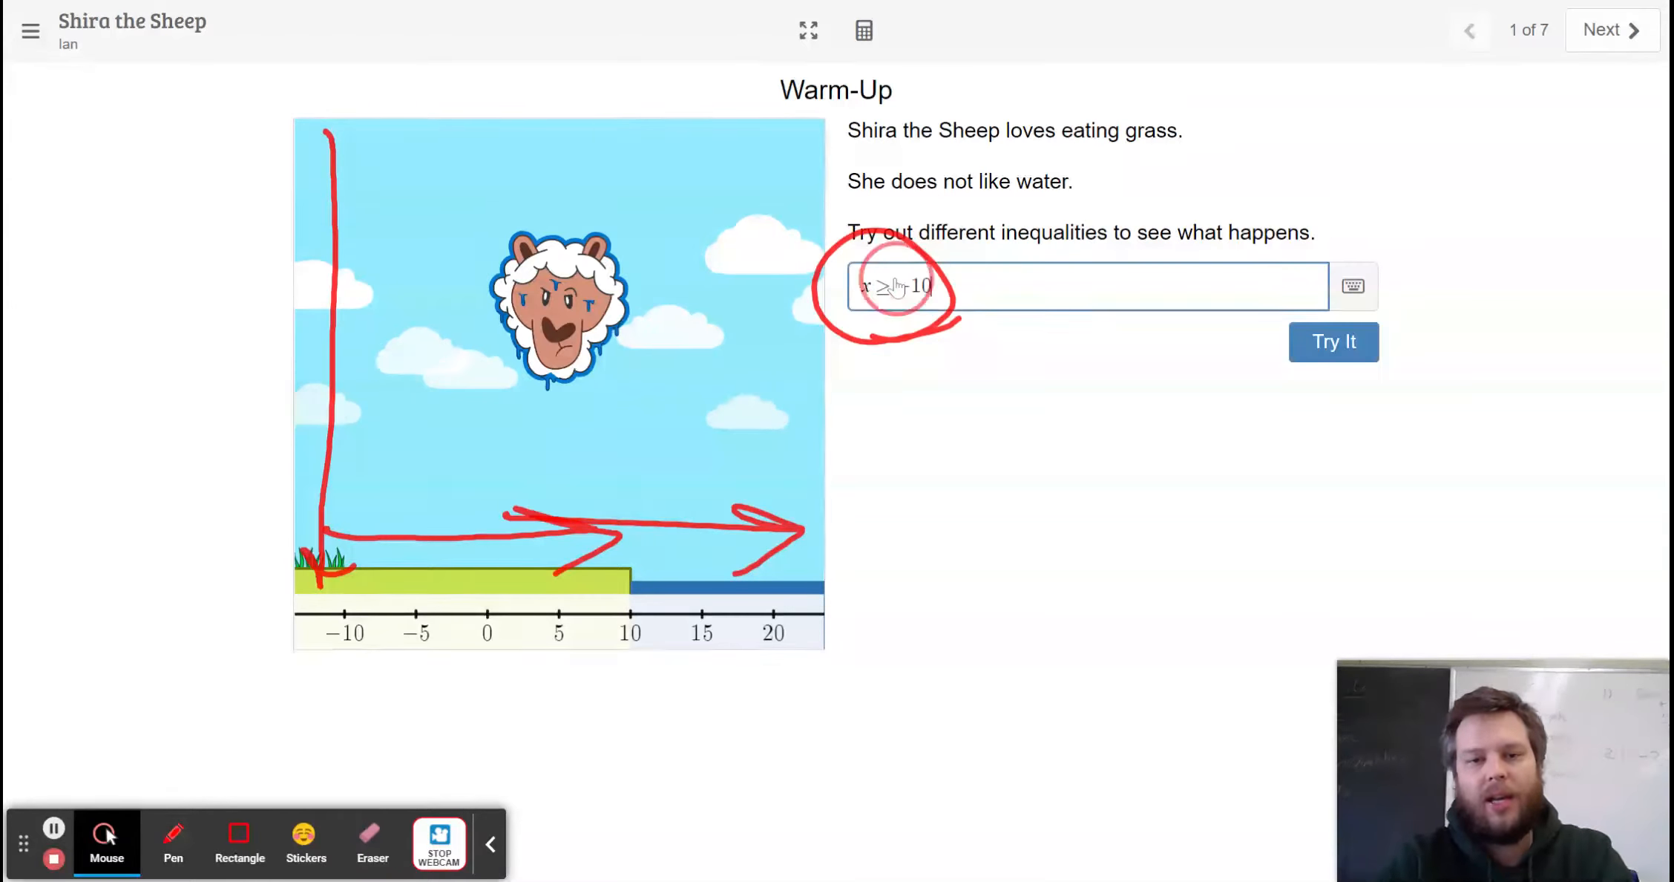
click(1332, 341)
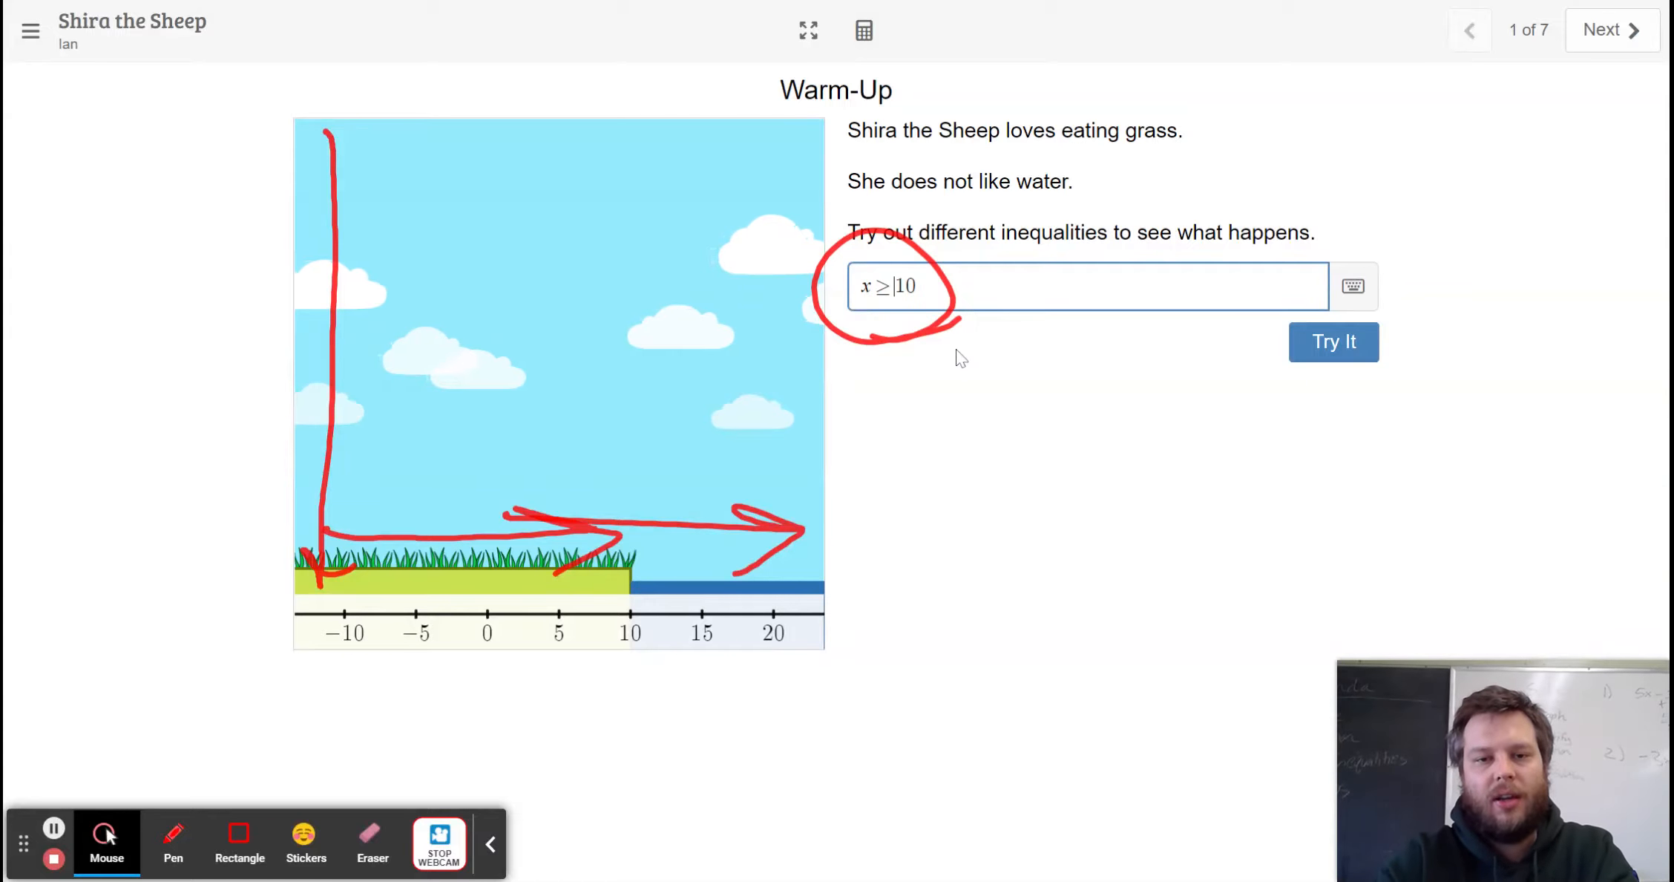
click(1333, 342)
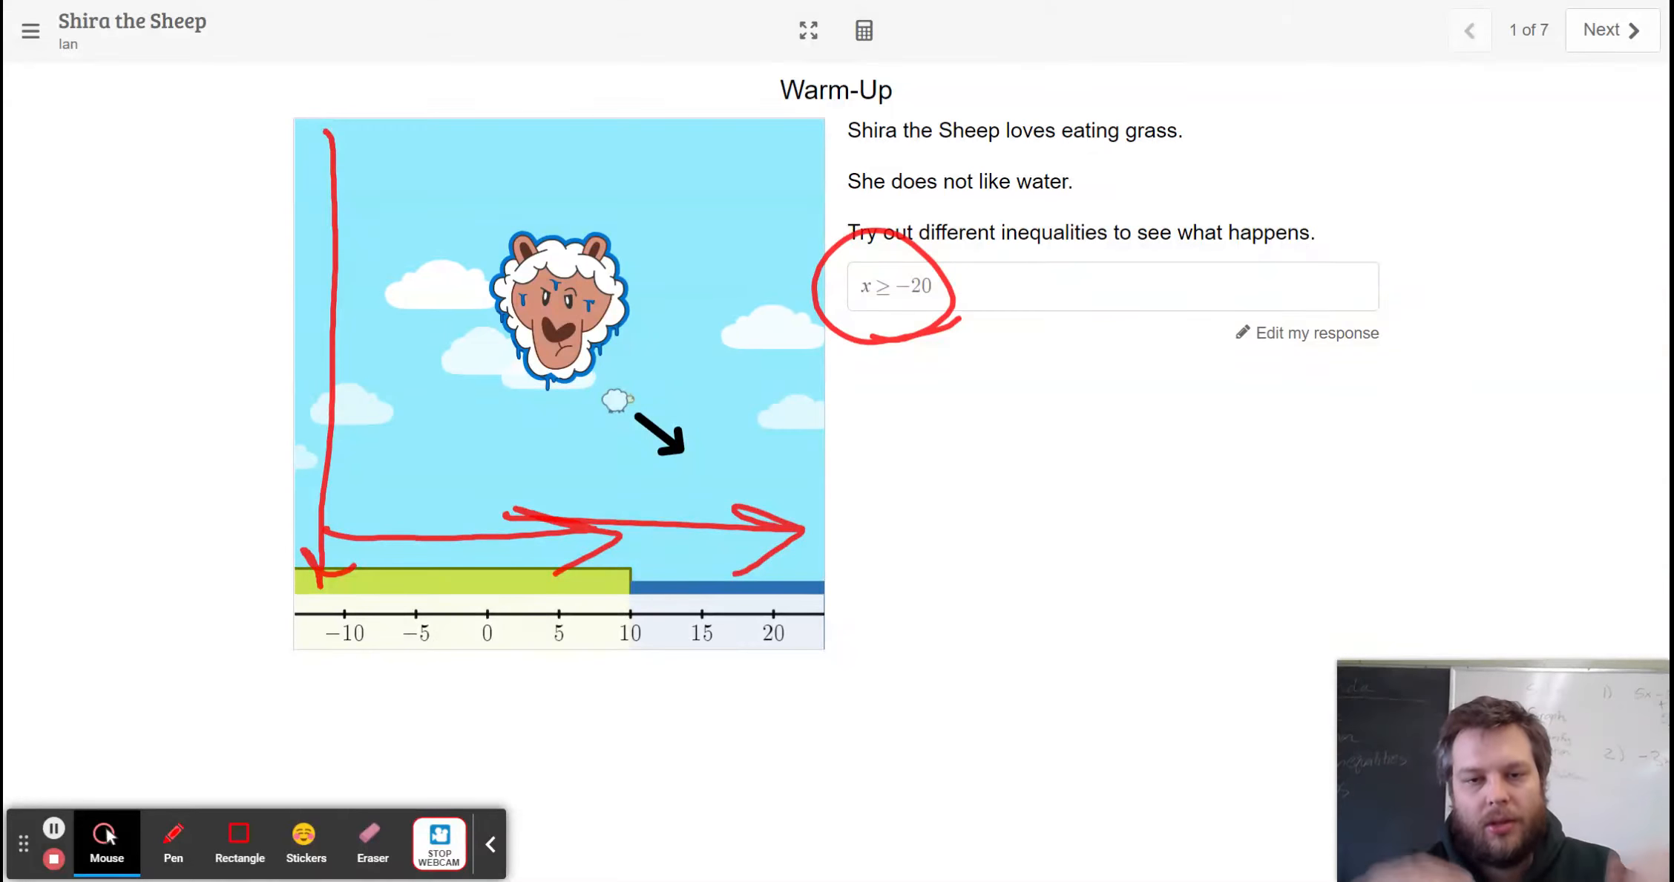
mouse_move(180, 843)
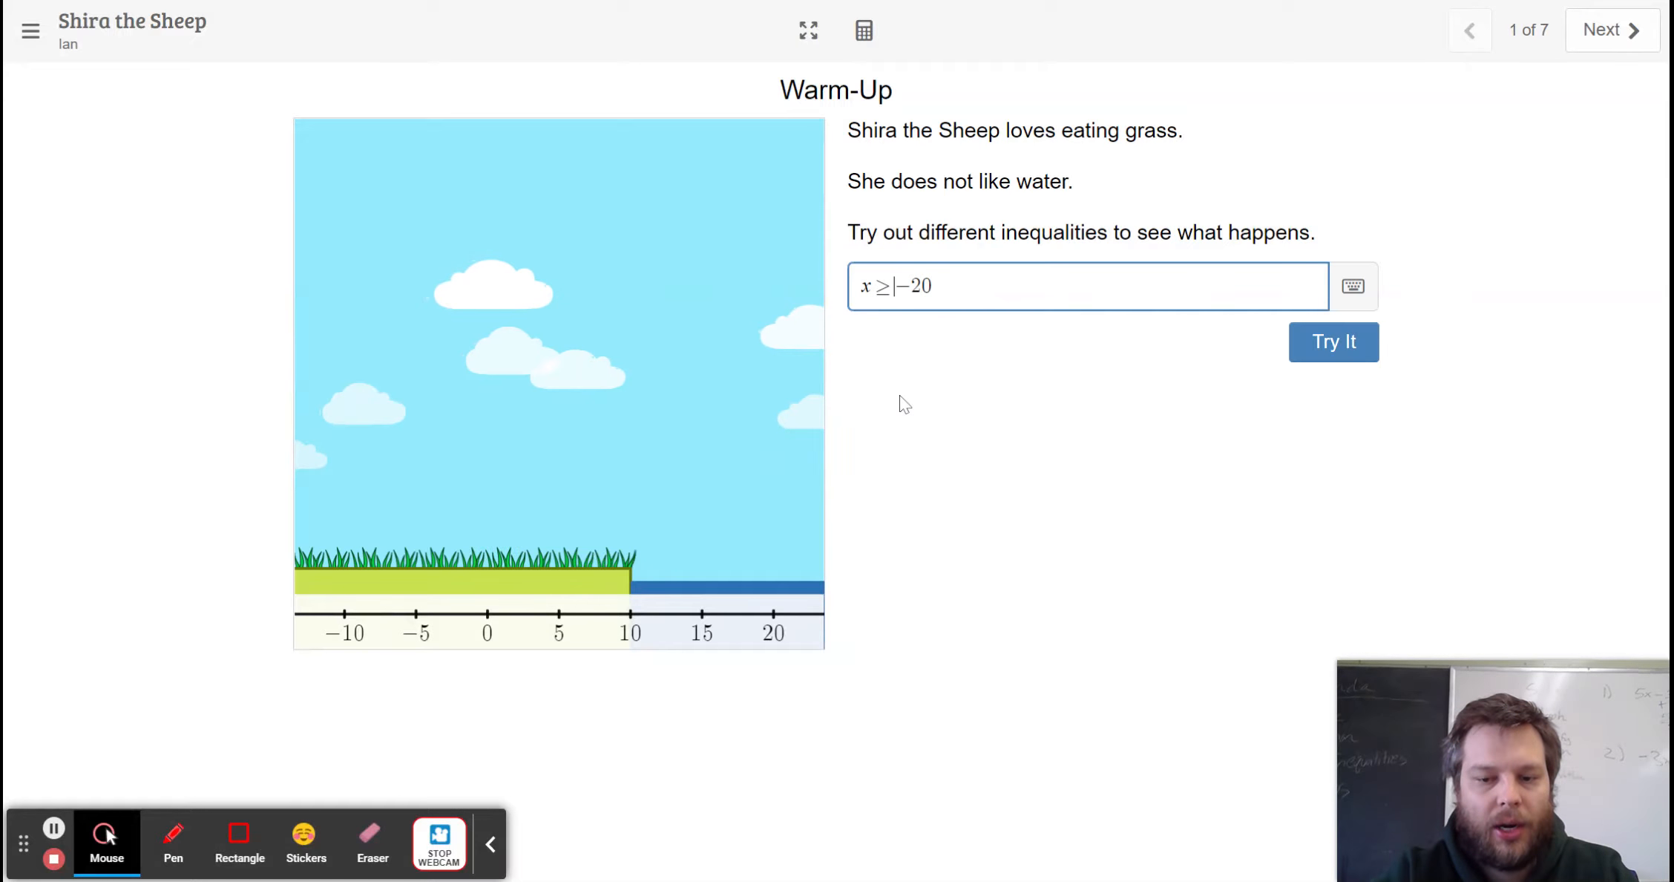
Try x < 10, revise to x ≤ 10 for the party hat, and advance to Edge Case.
key(Backspace)
text(<)
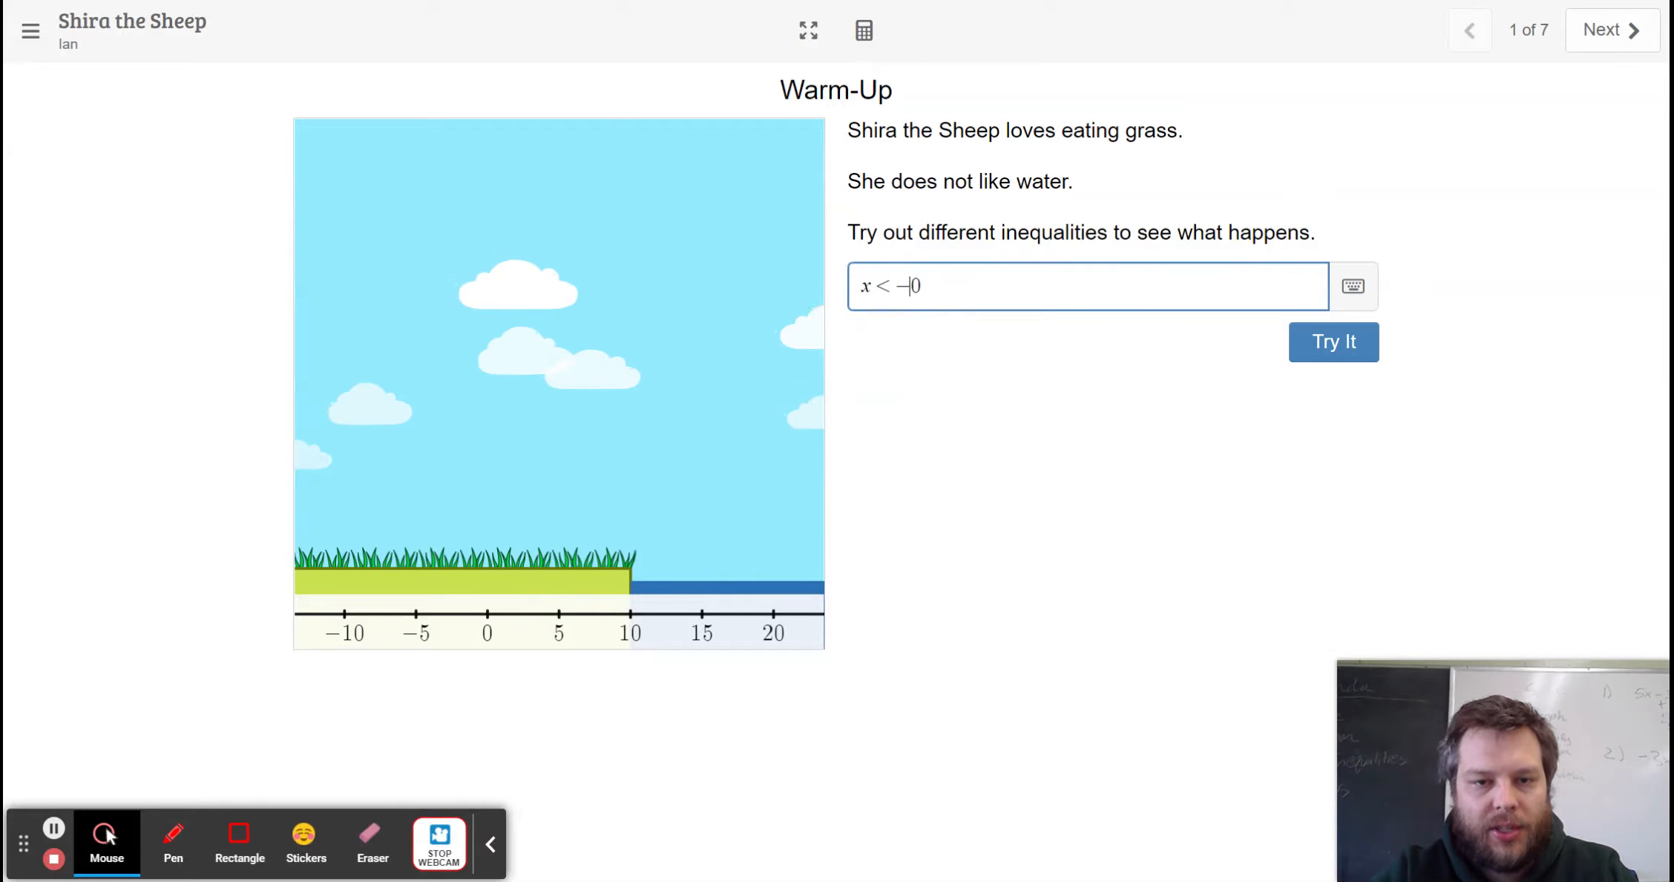
click(1333, 341)
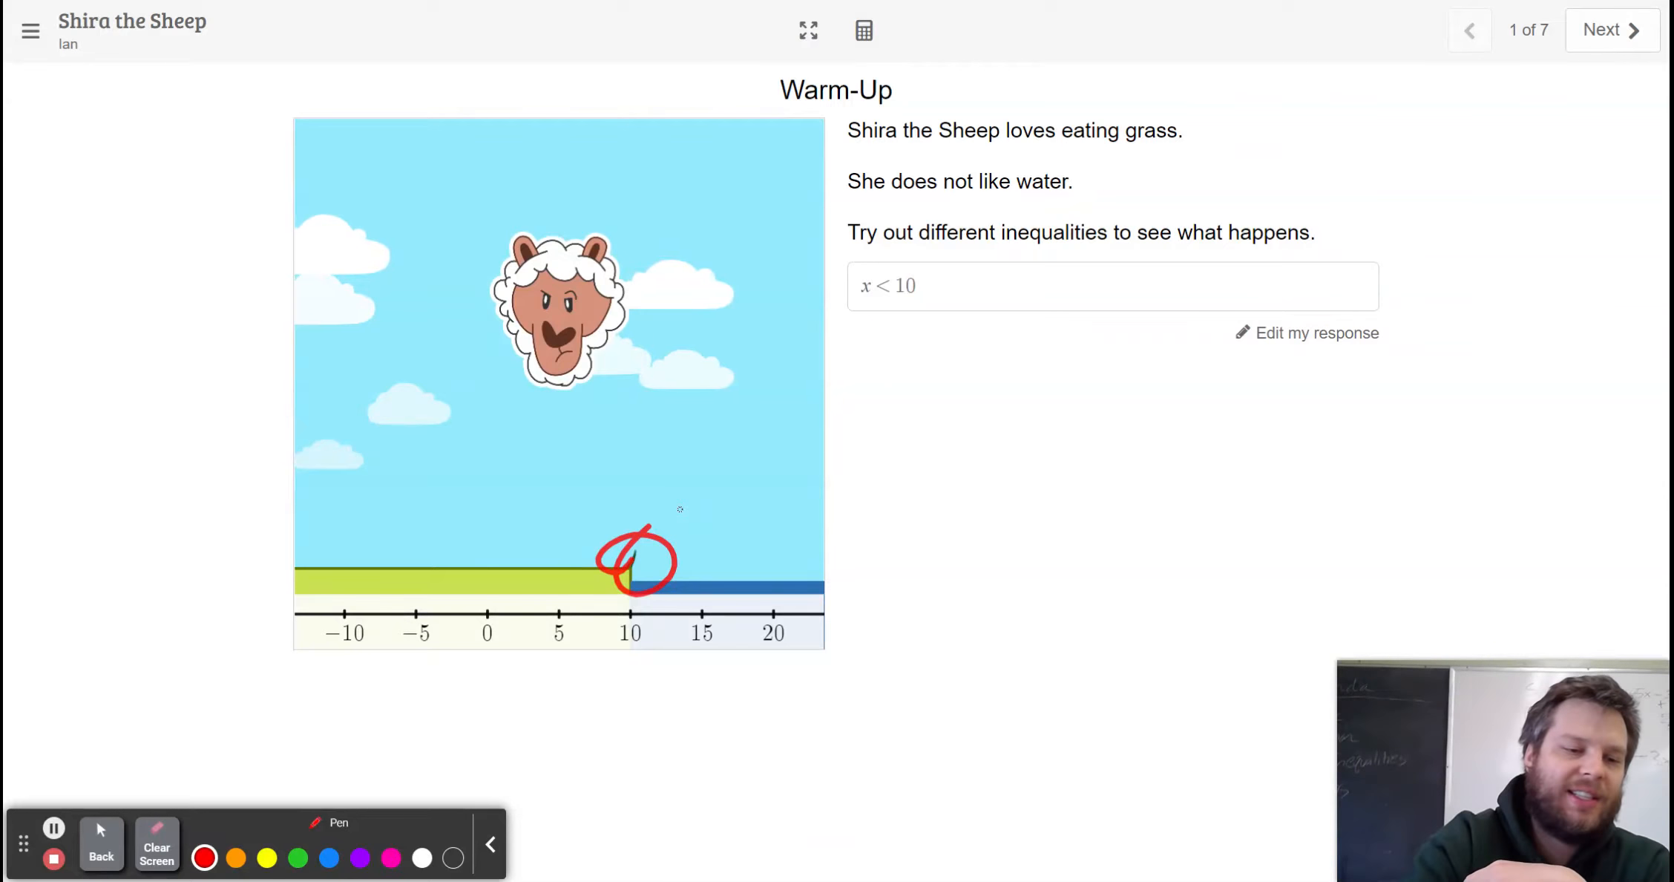
click(156, 850)
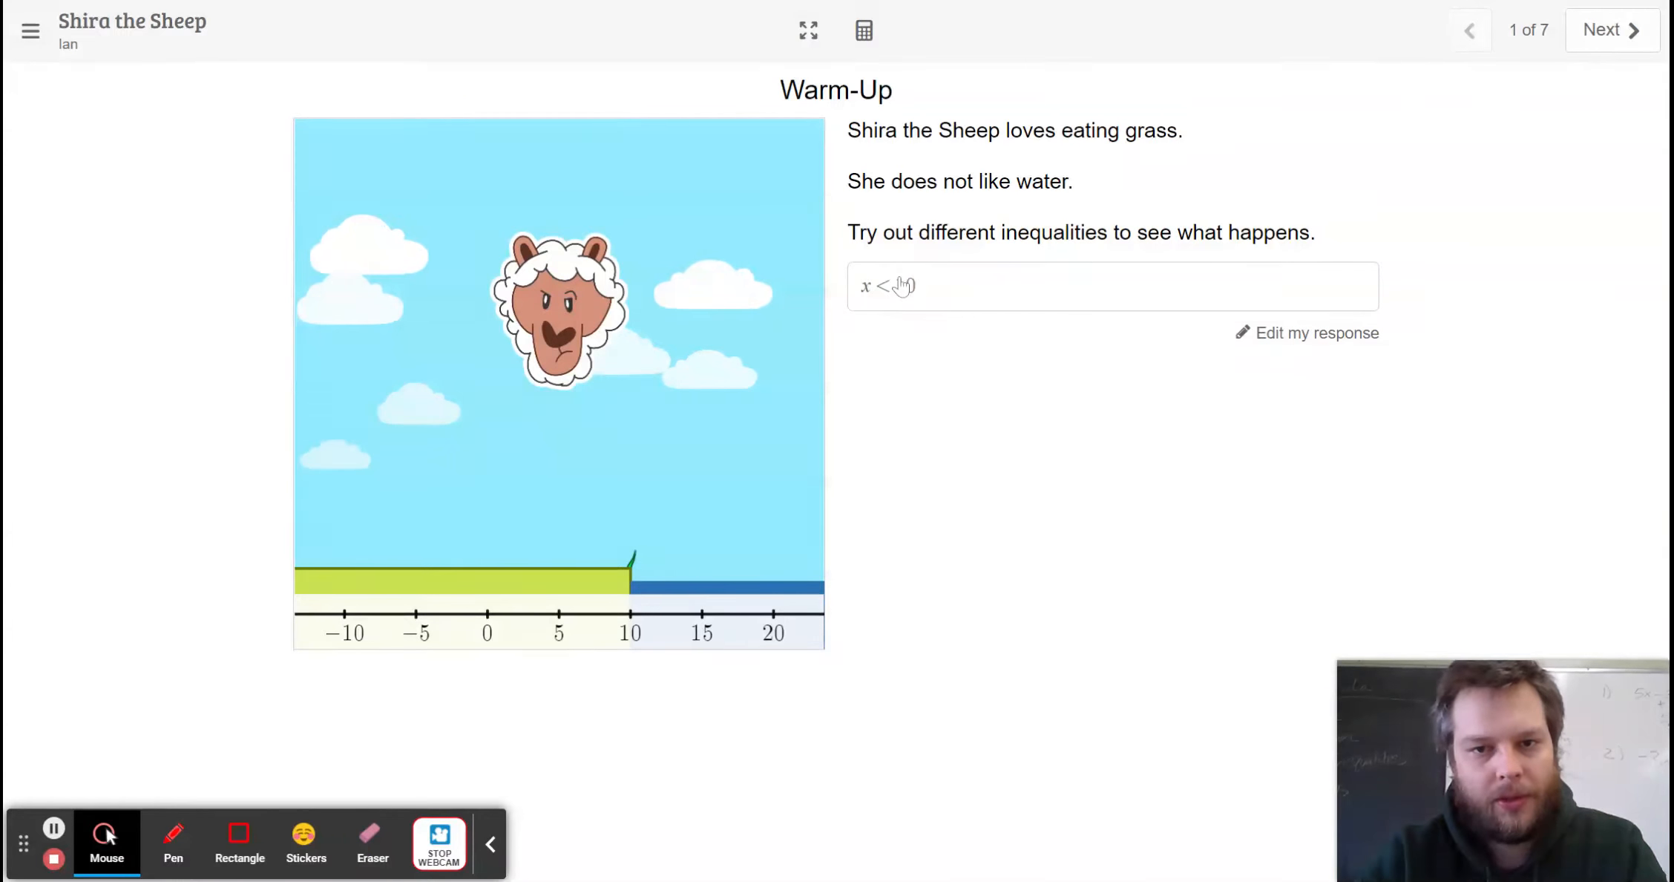
text(10)
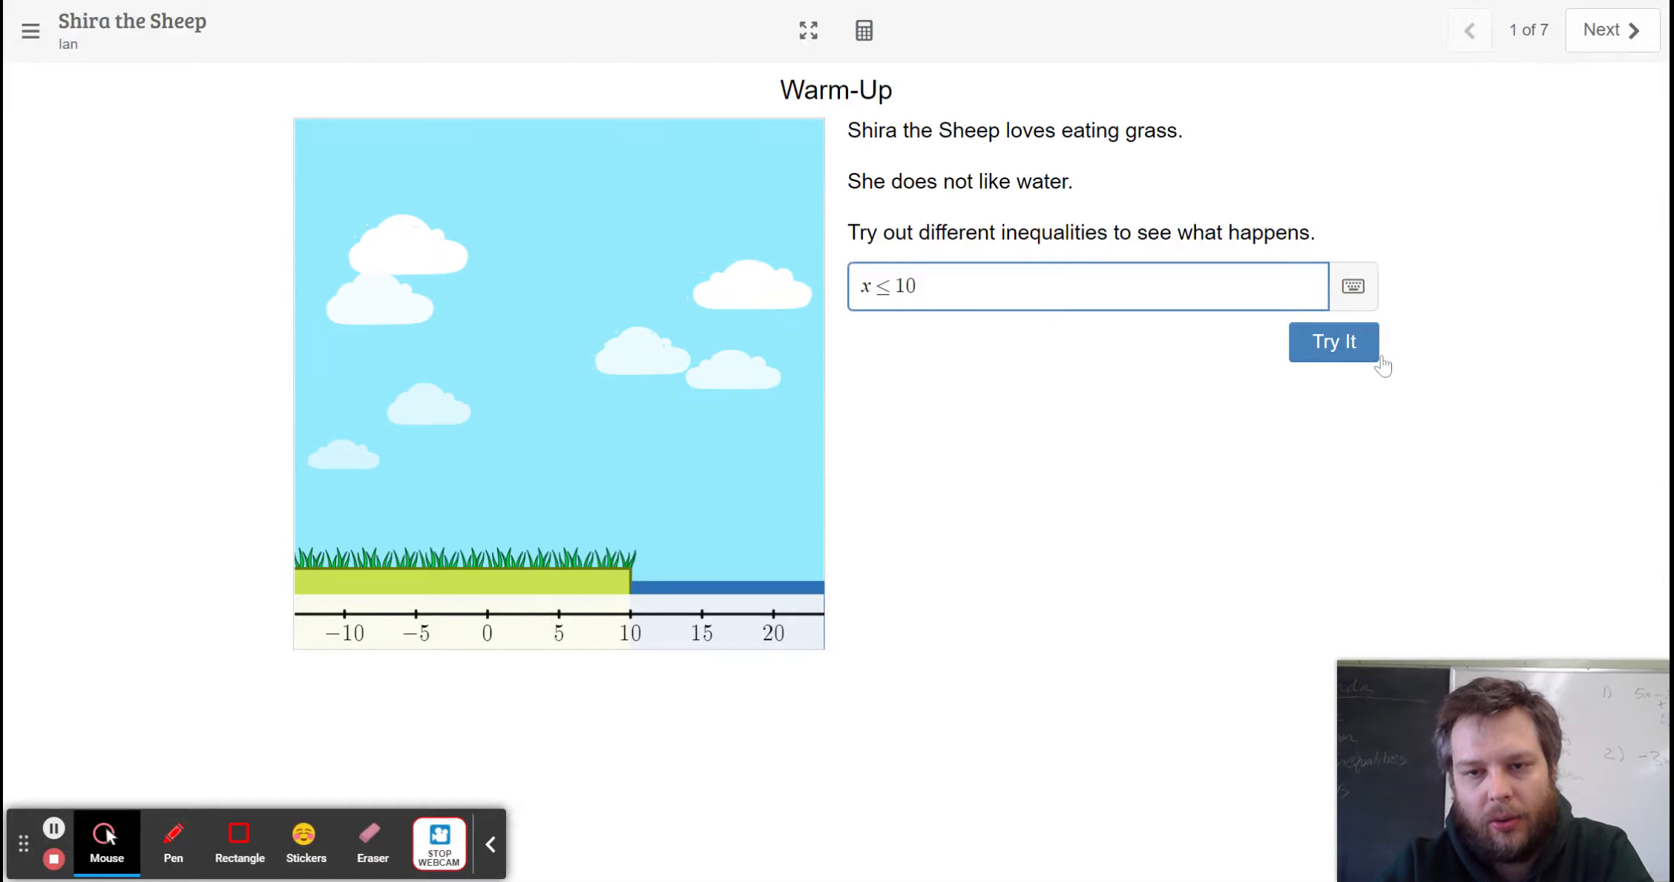
click(1333, 341)
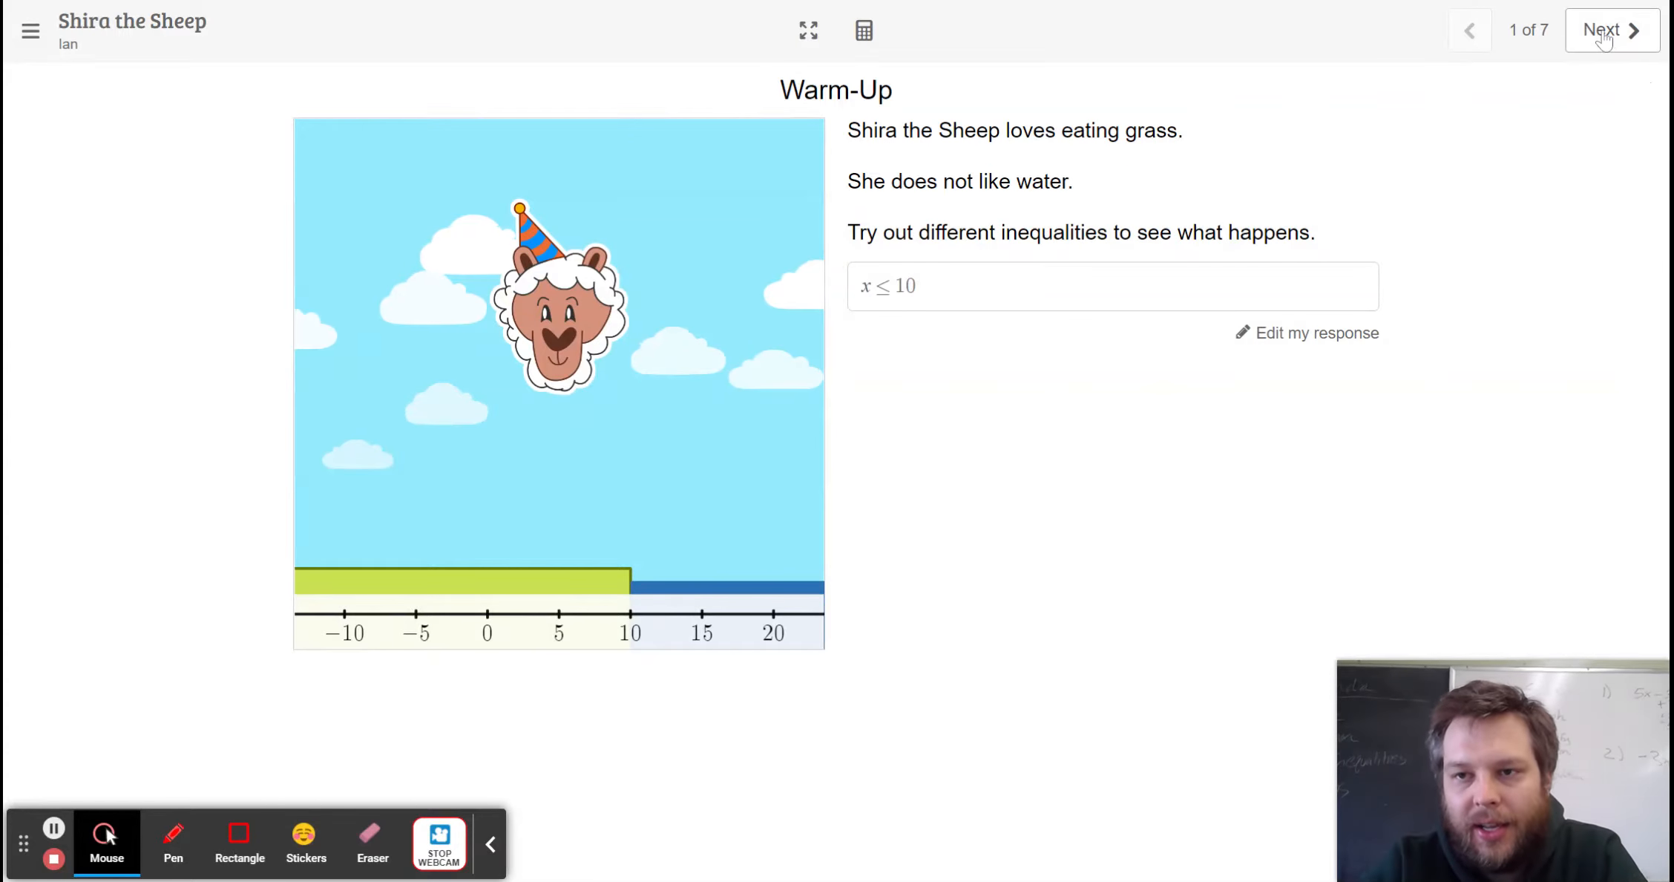
click(1602, 30)
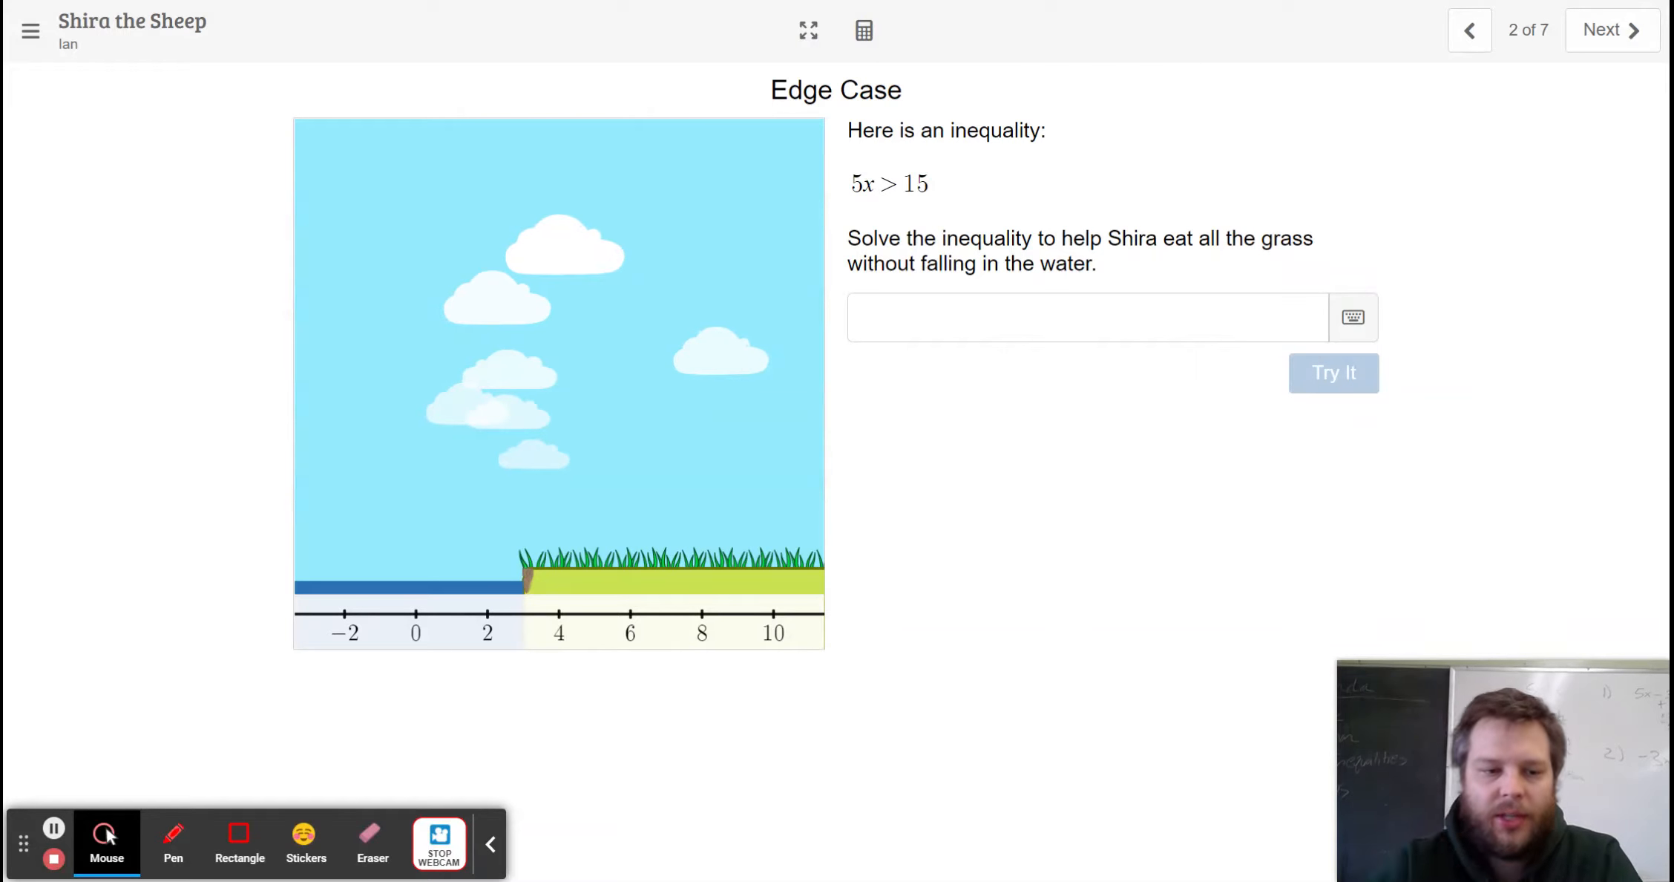
Submit x = 3 as the answer to 5x > 15, dropping Shira into the water.
click(173, 841)
text(x = 3)
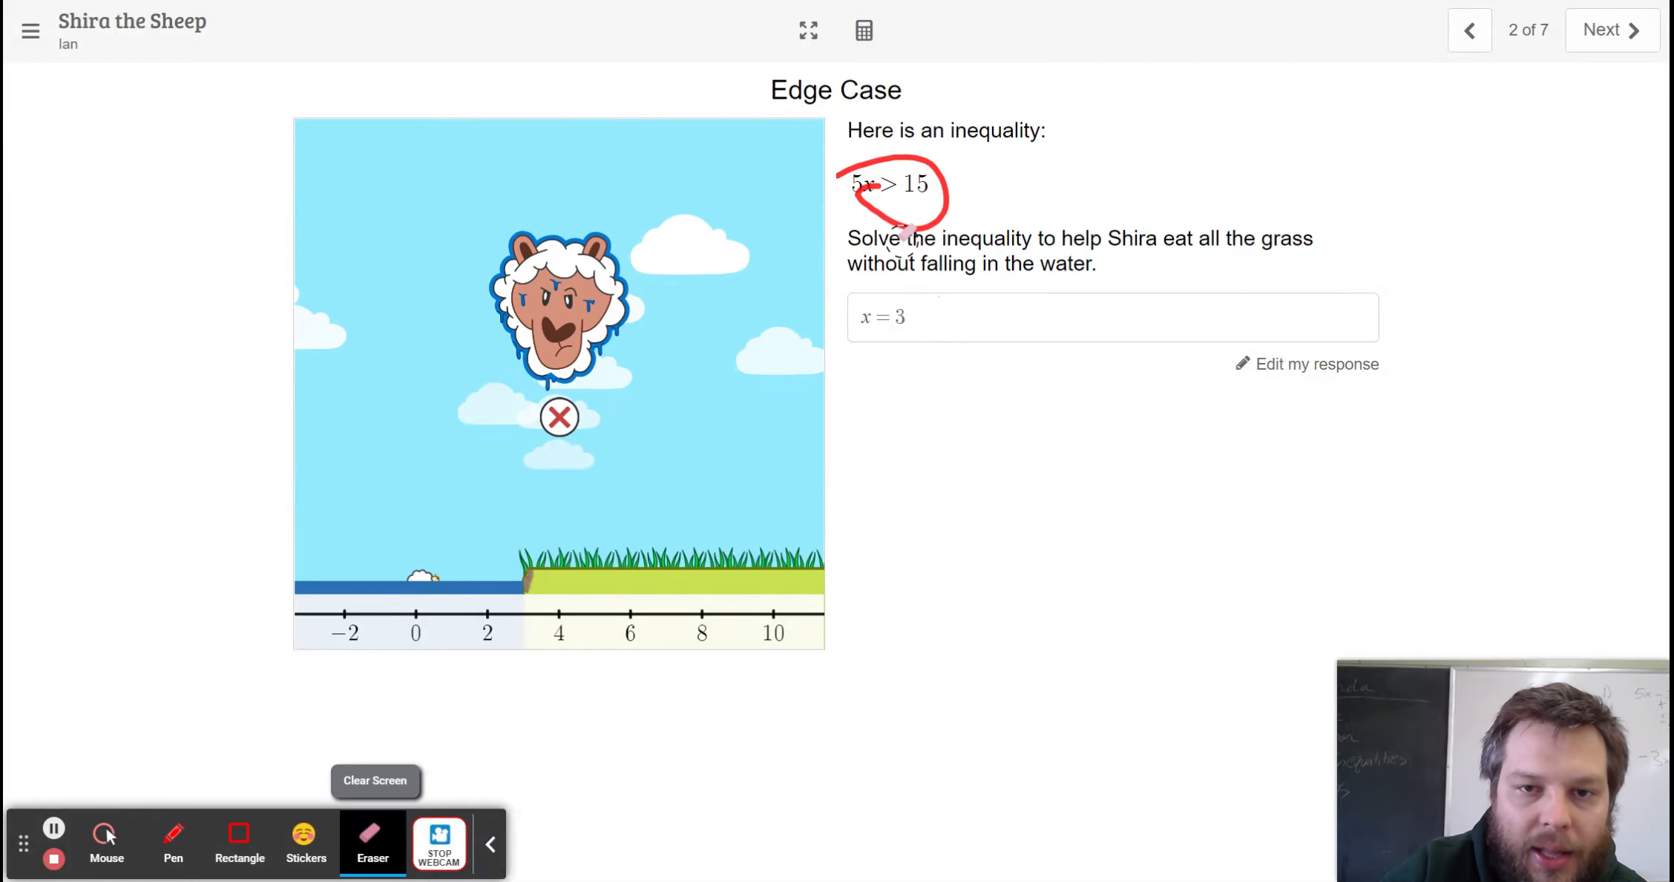
drag(945, 187, 902, 225)
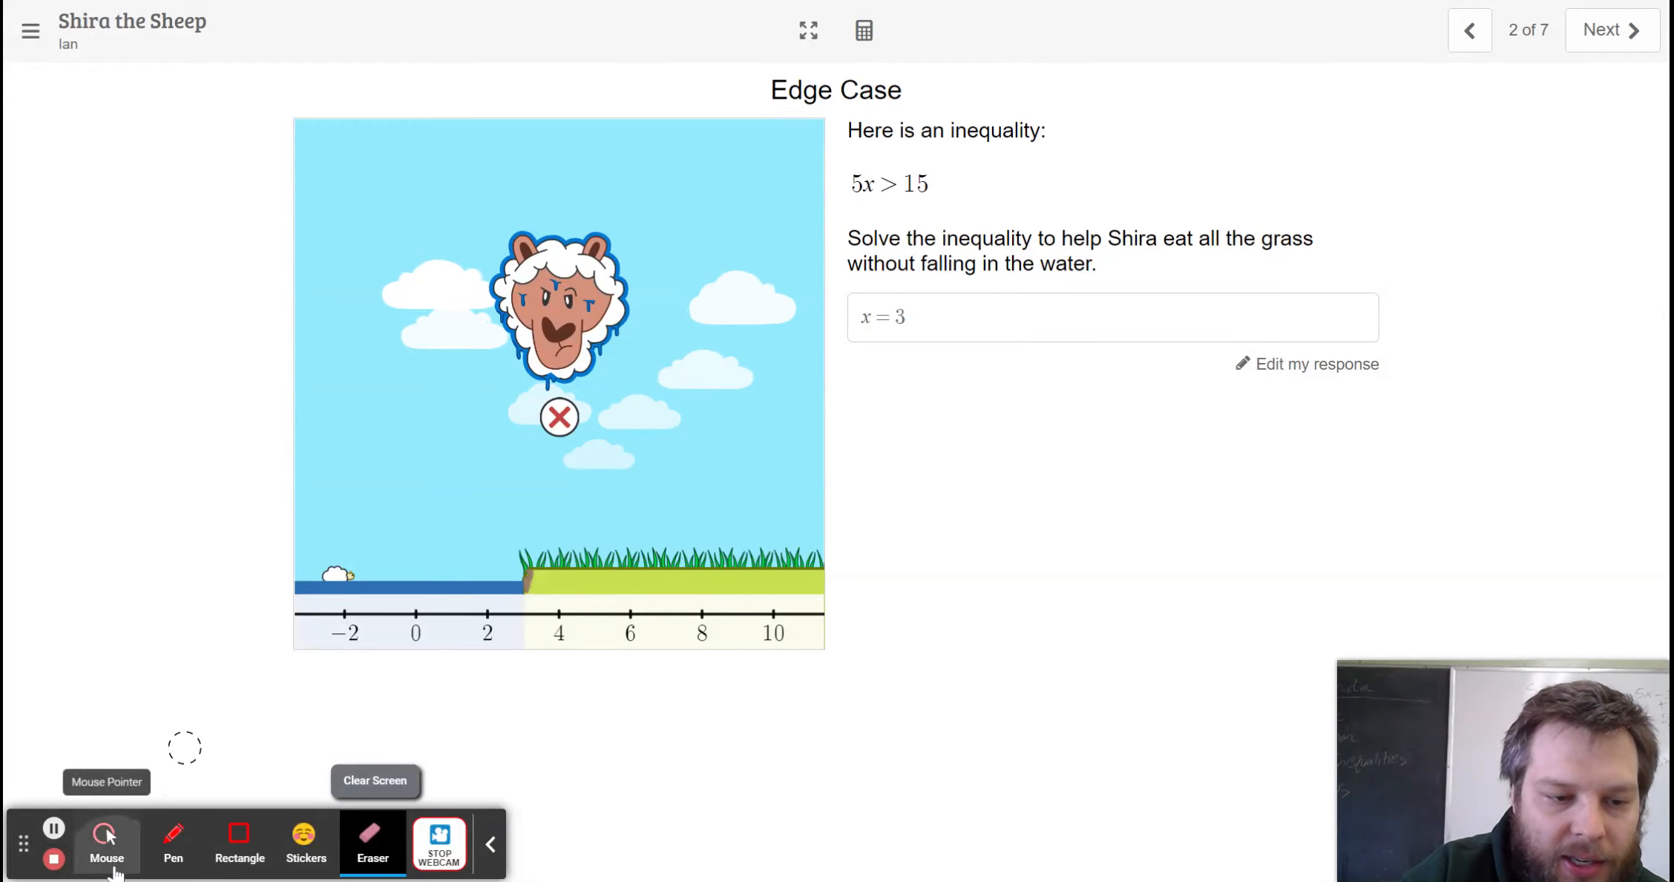
Change the answer from x = 3 to x > 3, then advance to Sketch and Check.
click(1314, 363)
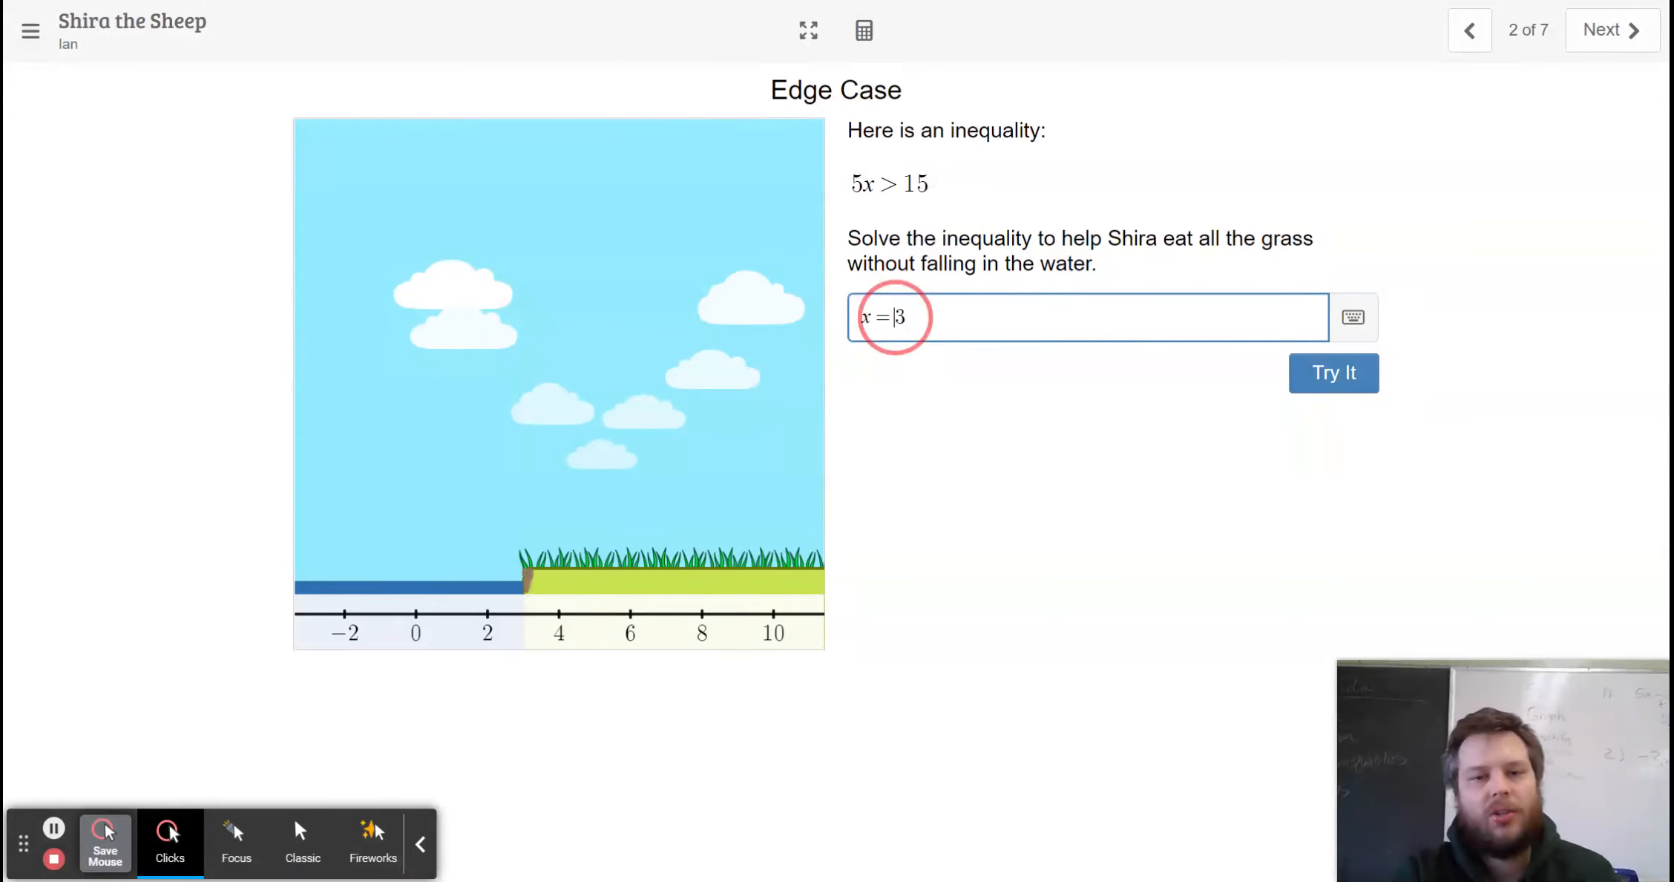
click(1333, 372)
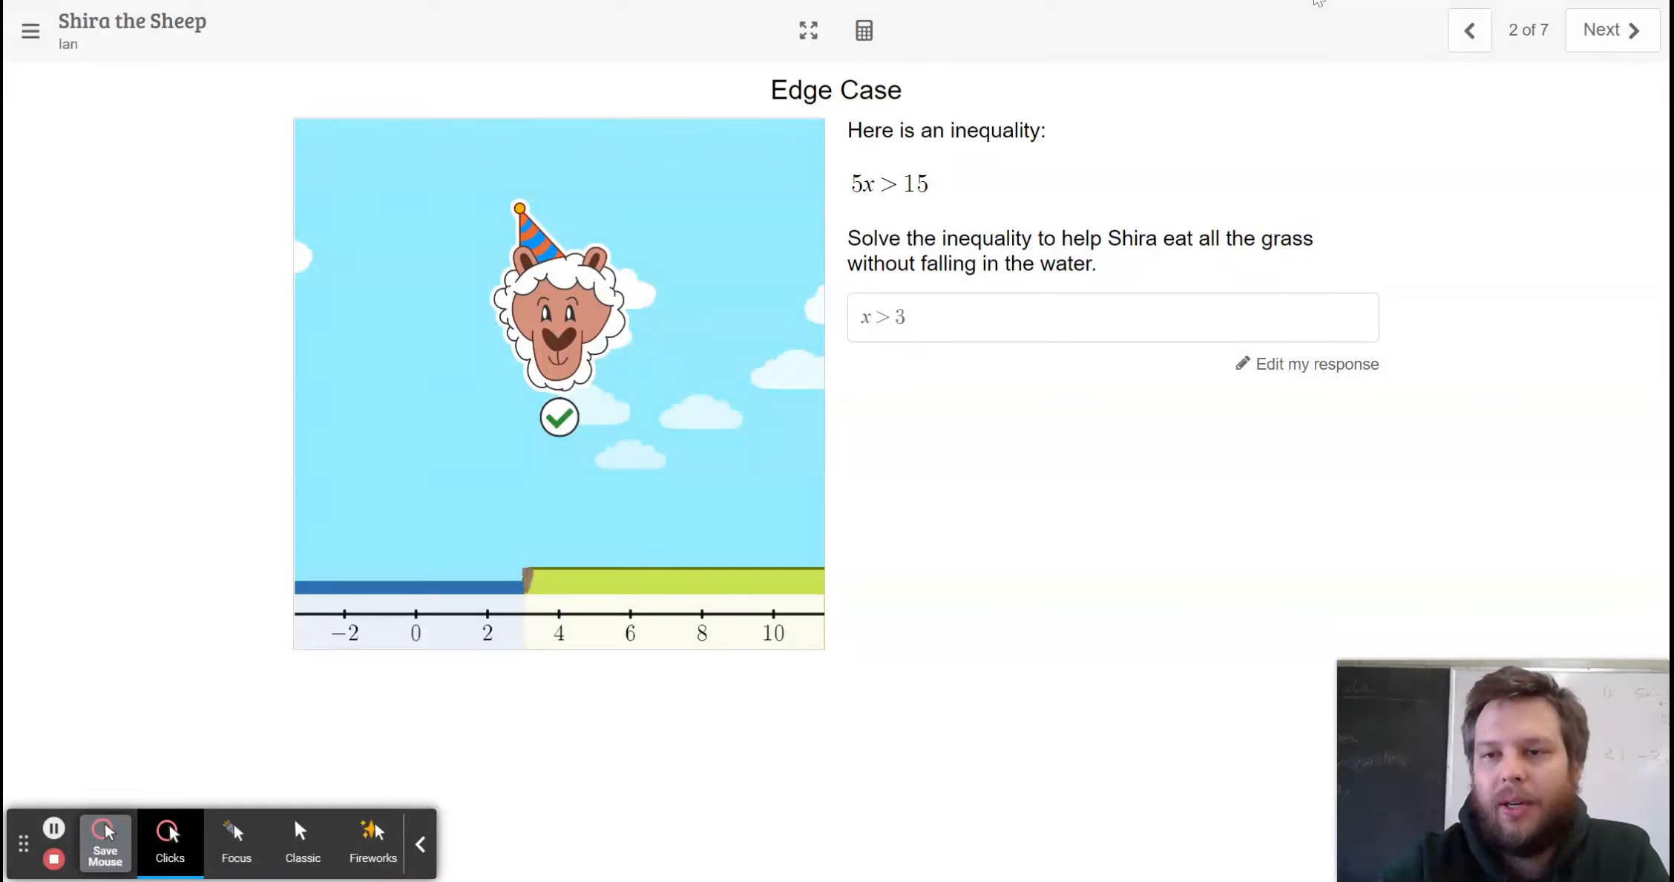
click(1603, 29)
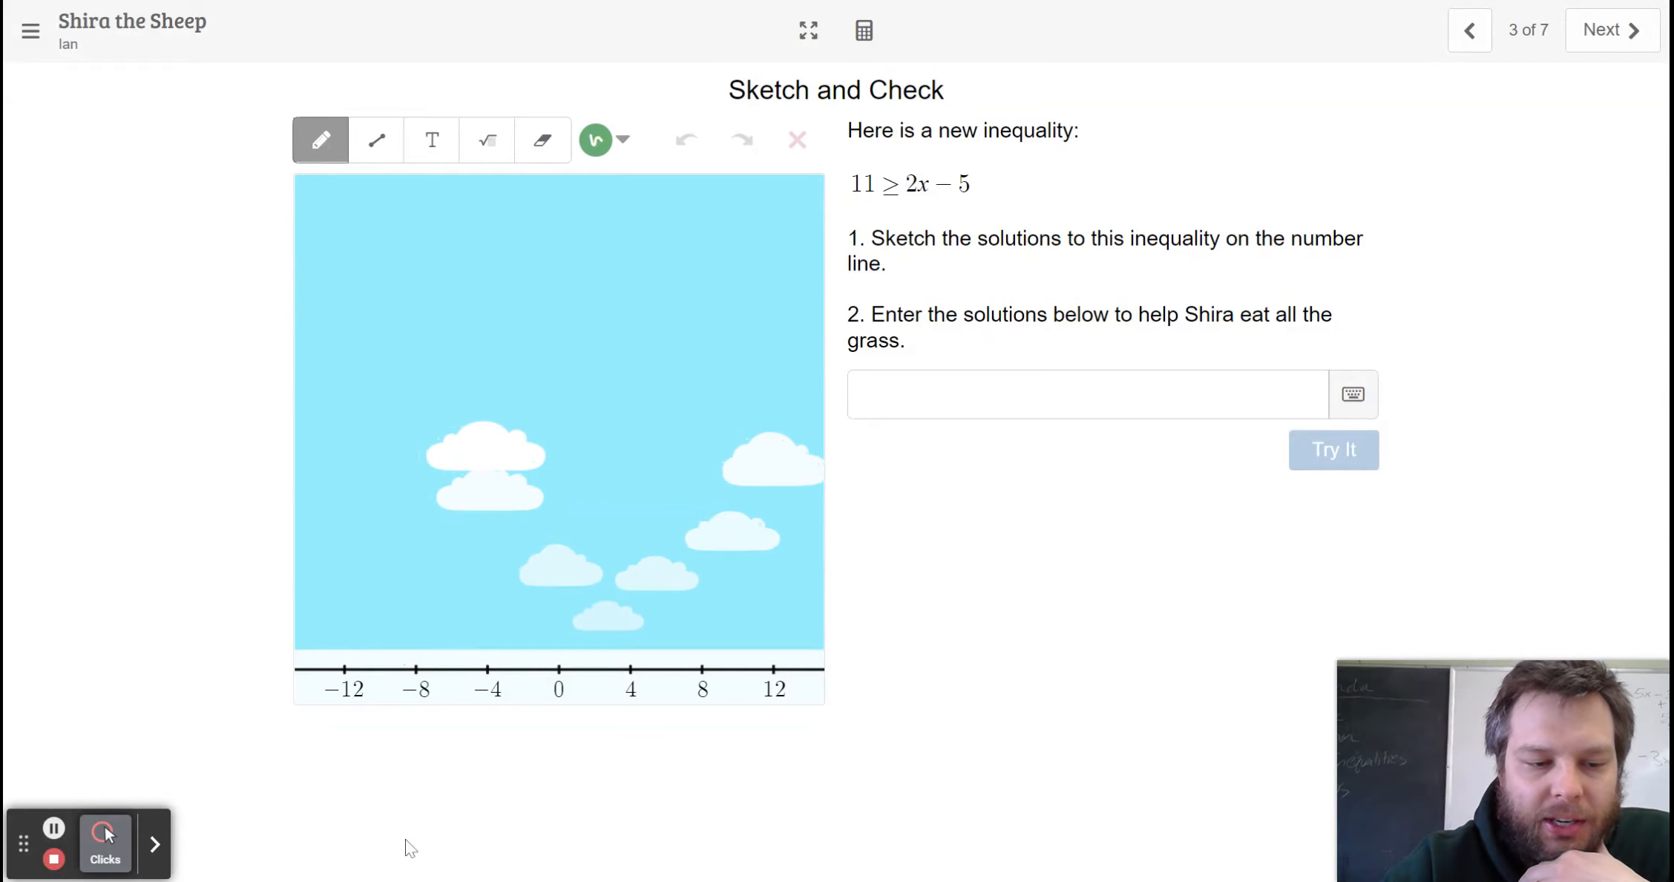
Handwrite +5 on both sides, 16 ≥ 2x, divide by 2, reaching 8 ≥ x.
click(154, 843)
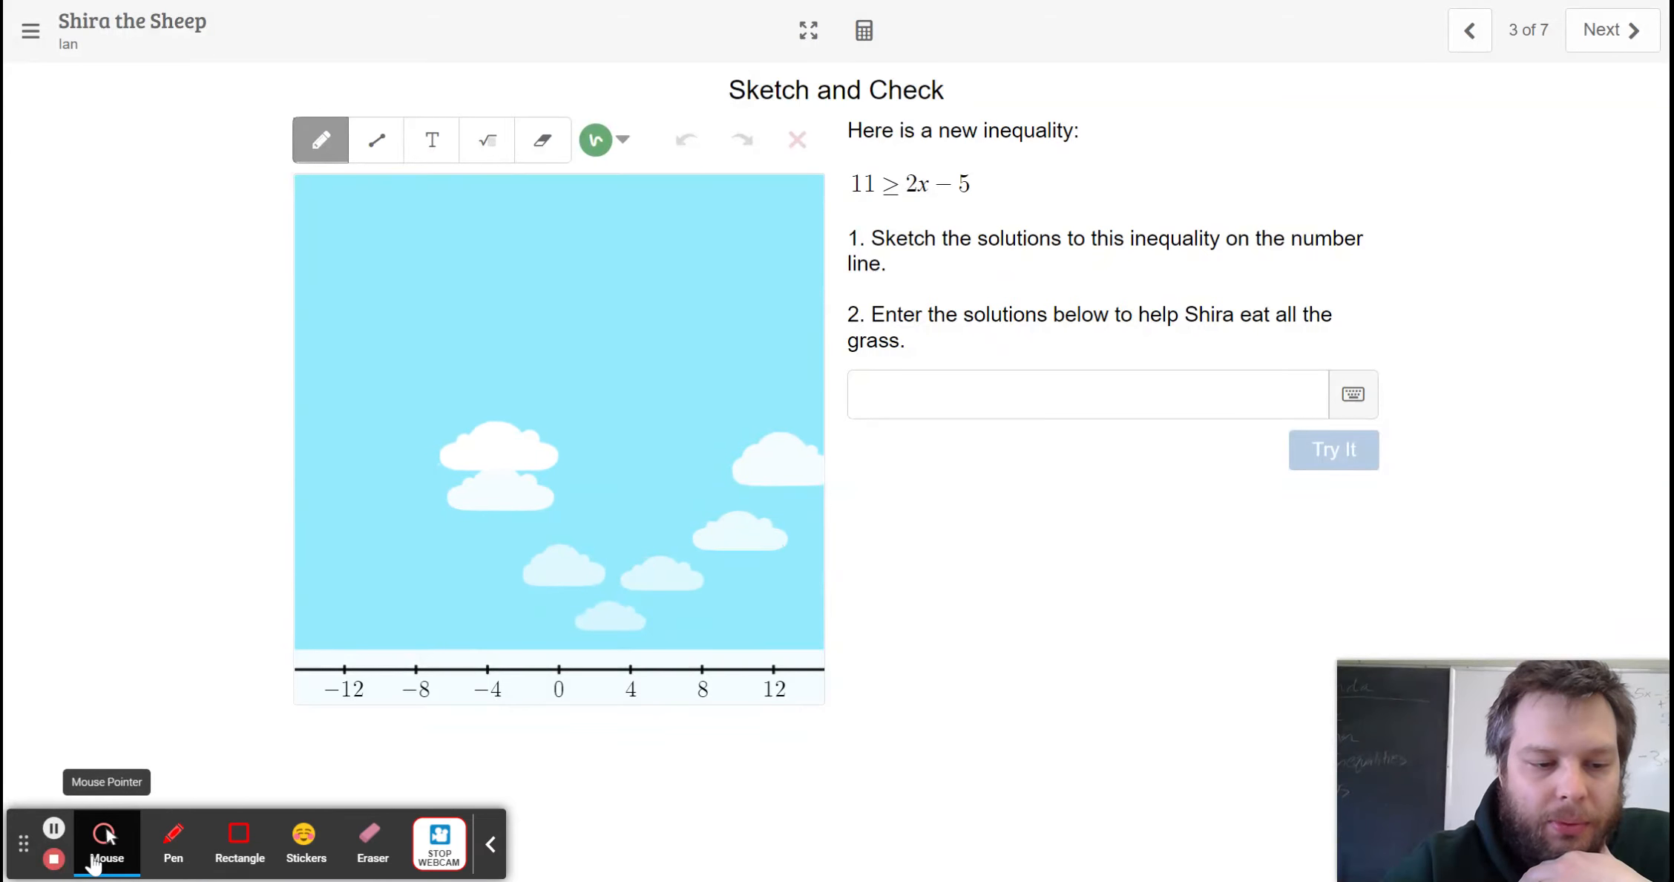
click(173, 842)
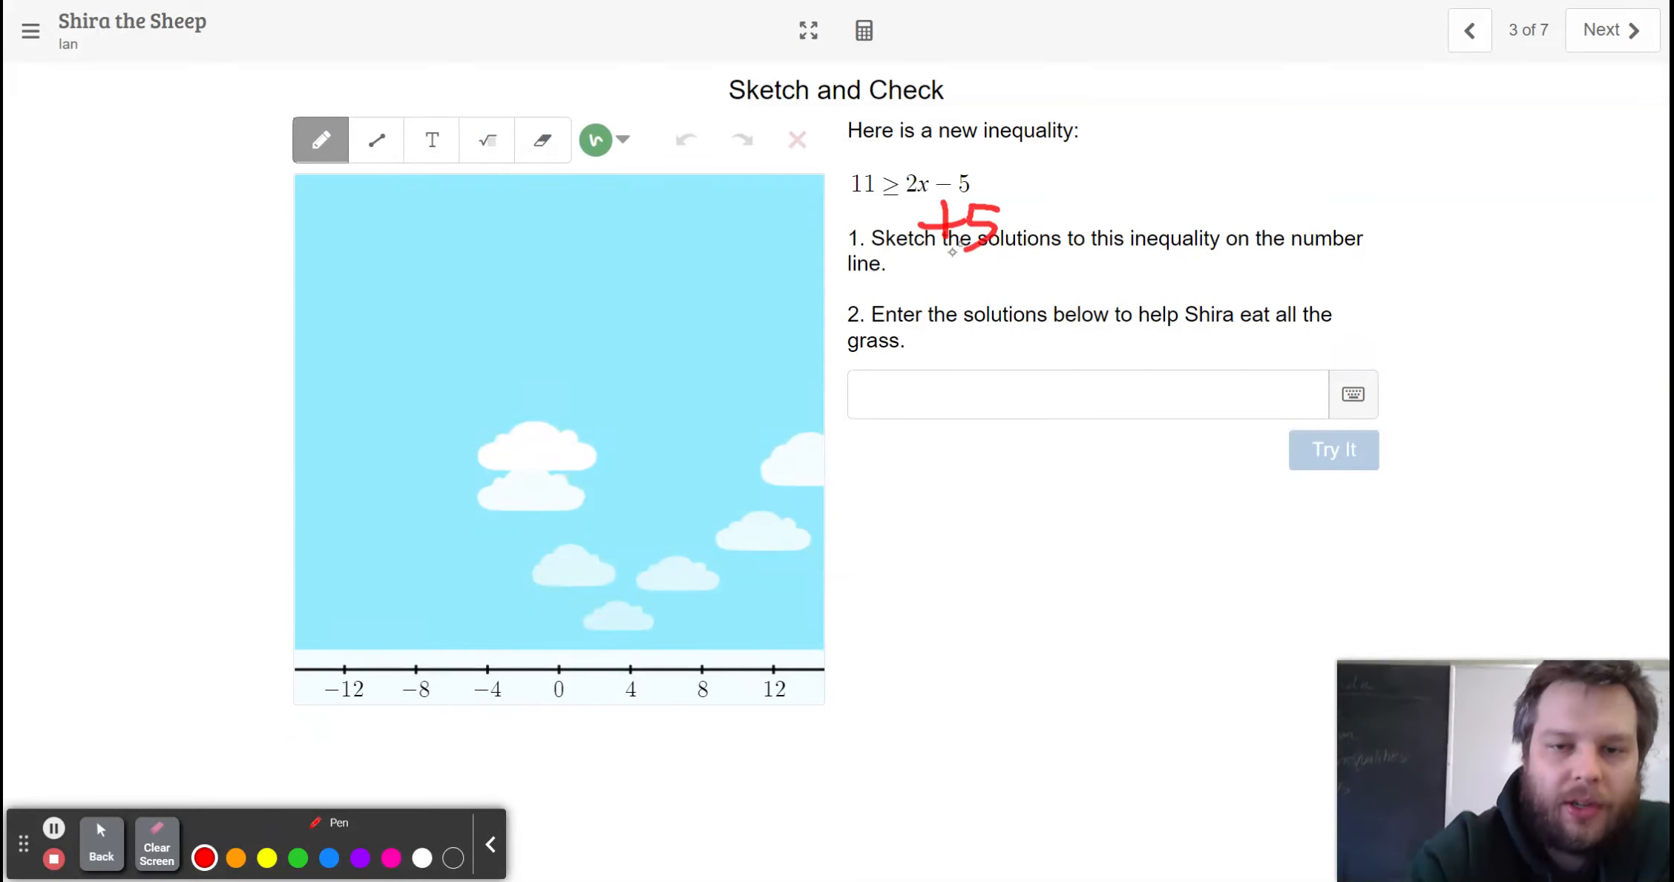
drag(891, 198, 854, 229)
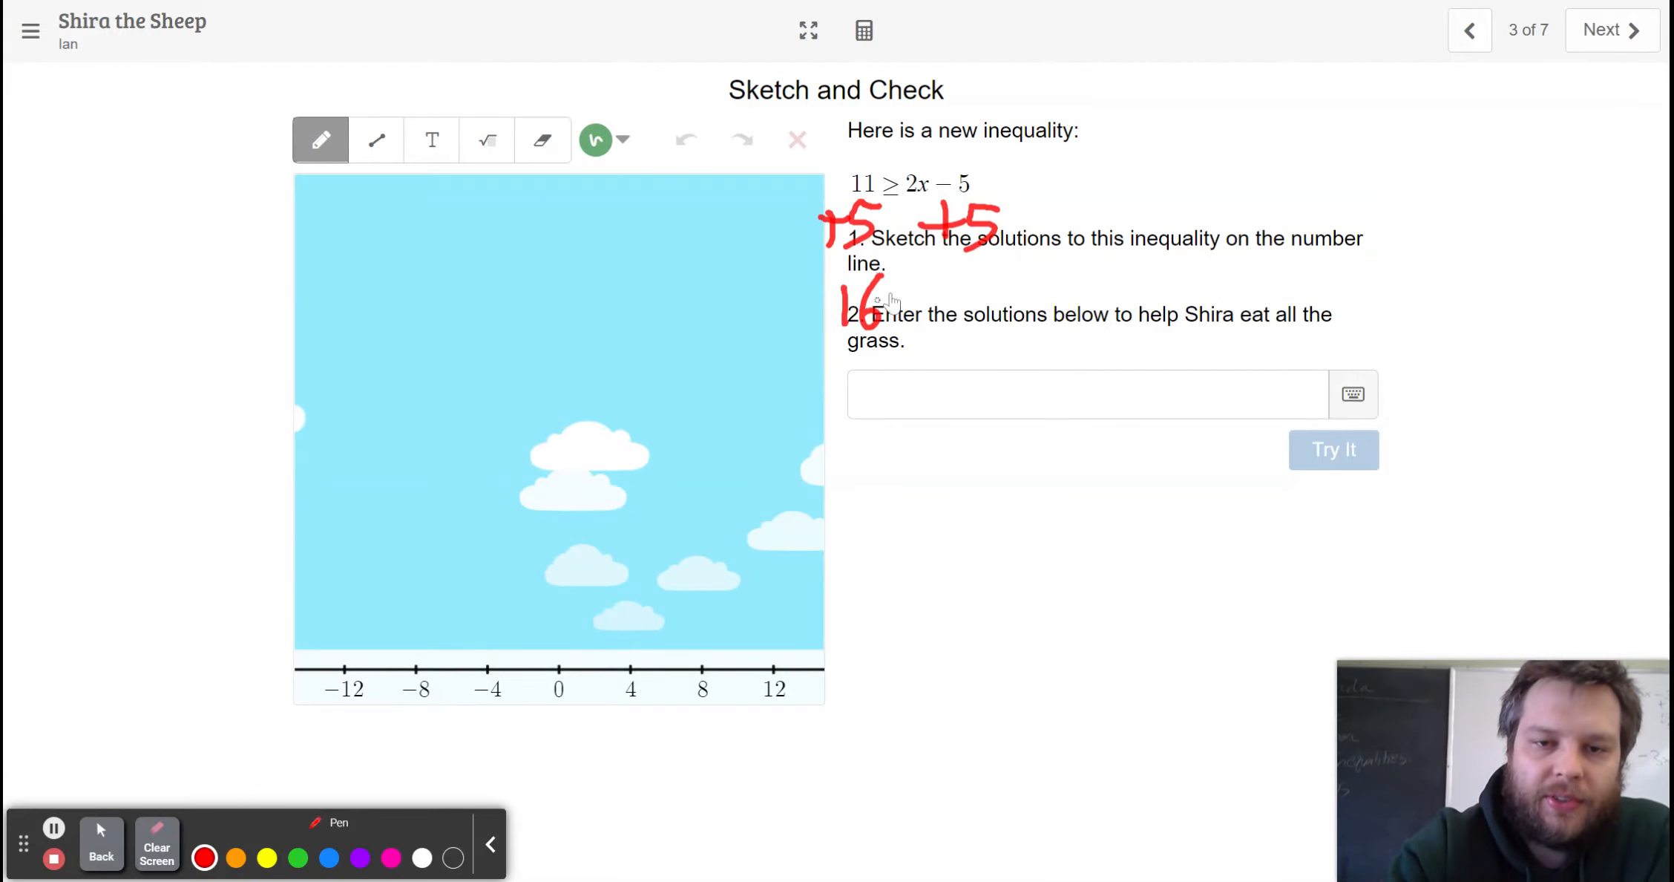
drag(918, 299, 993, 319)
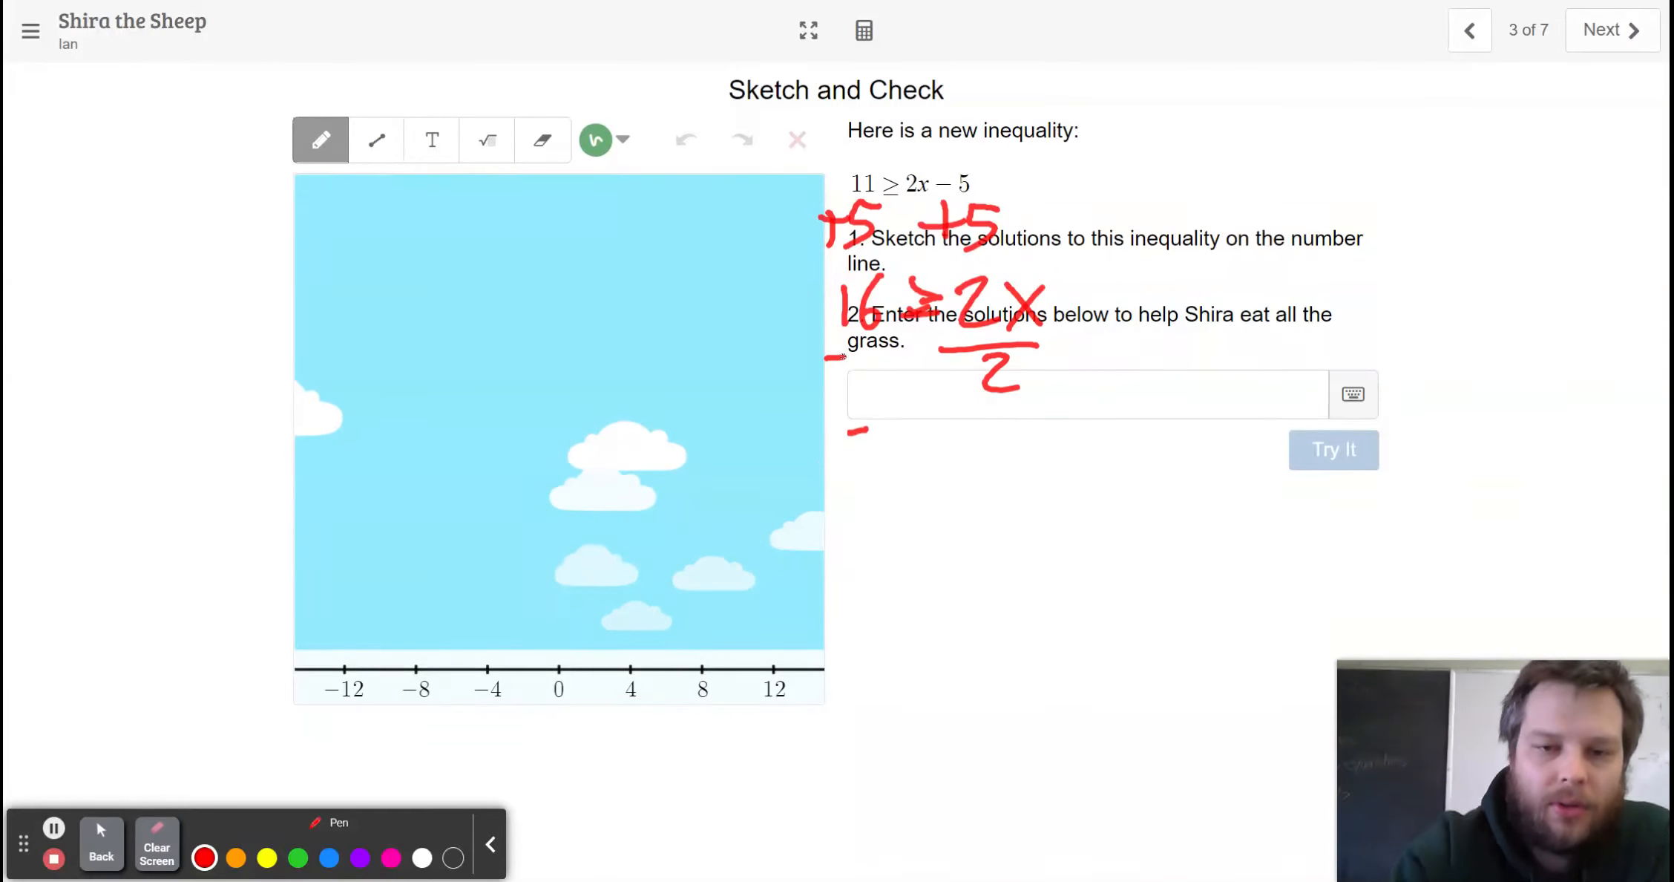
drag(865, 448, 956, 480)
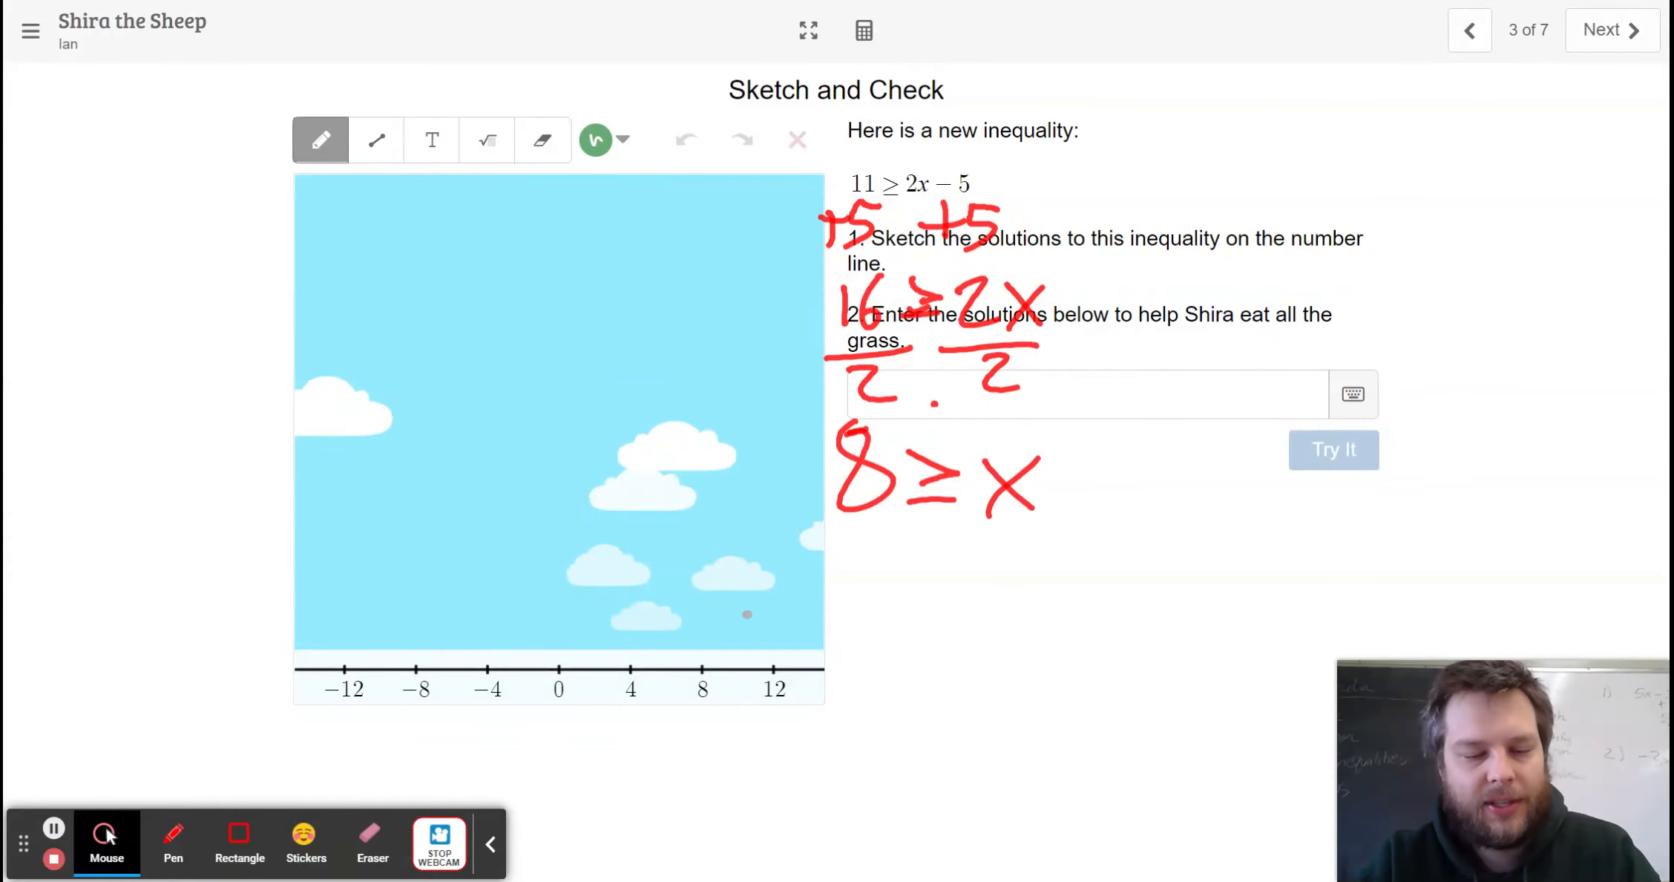
click(1089, 392)
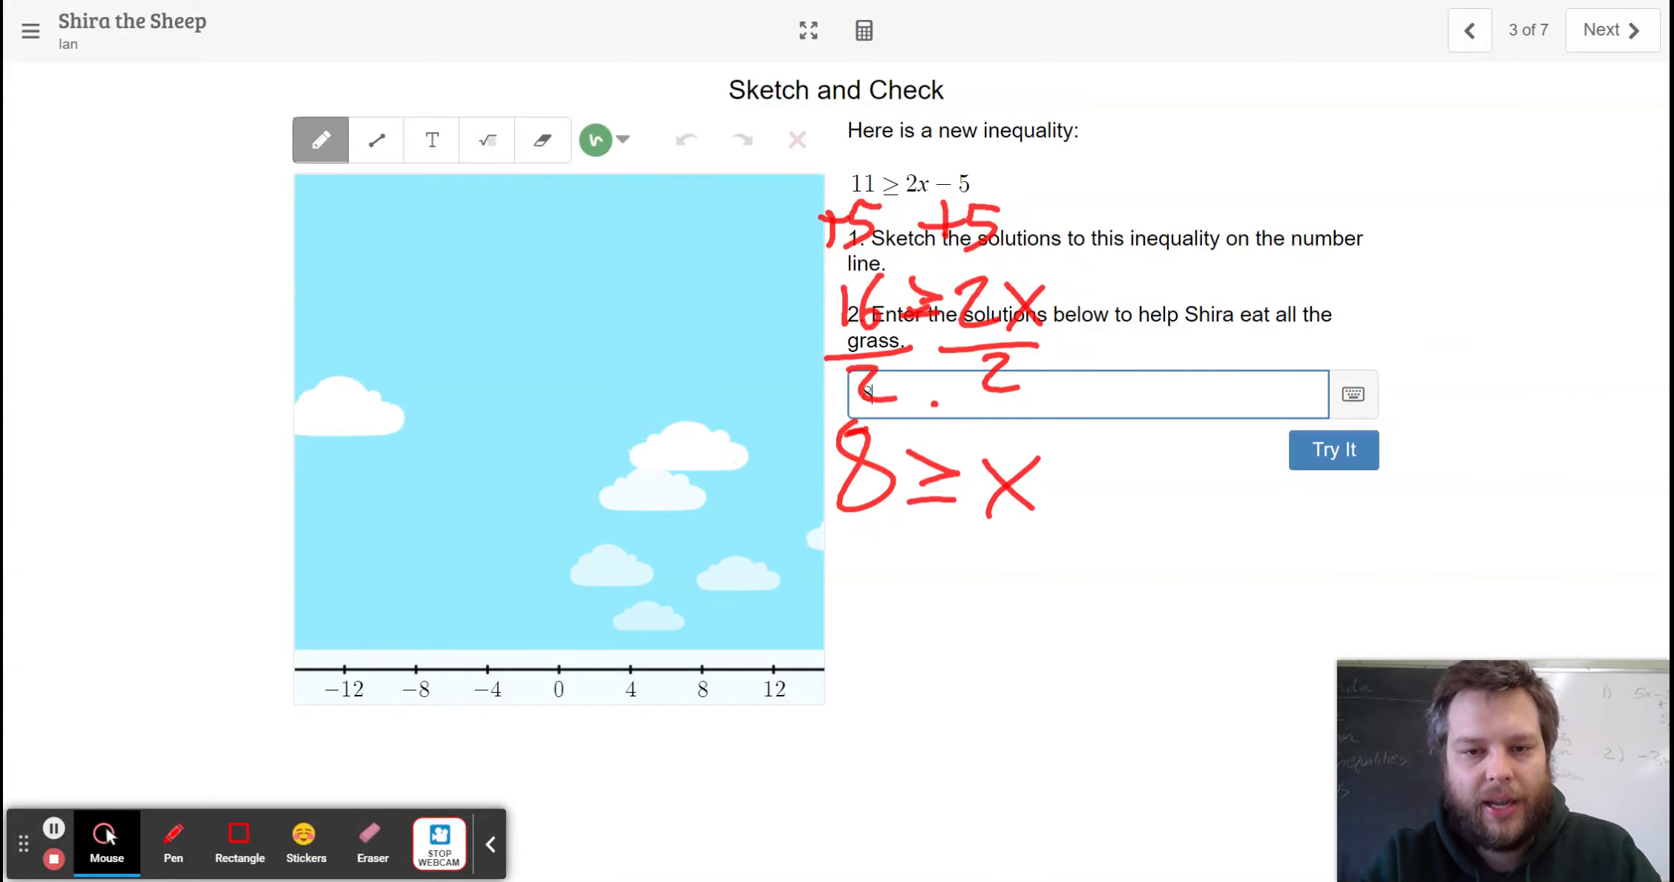
Submit 8 ≥ x, draw an arrow under the 8, and reopen the answer.
text(≥)
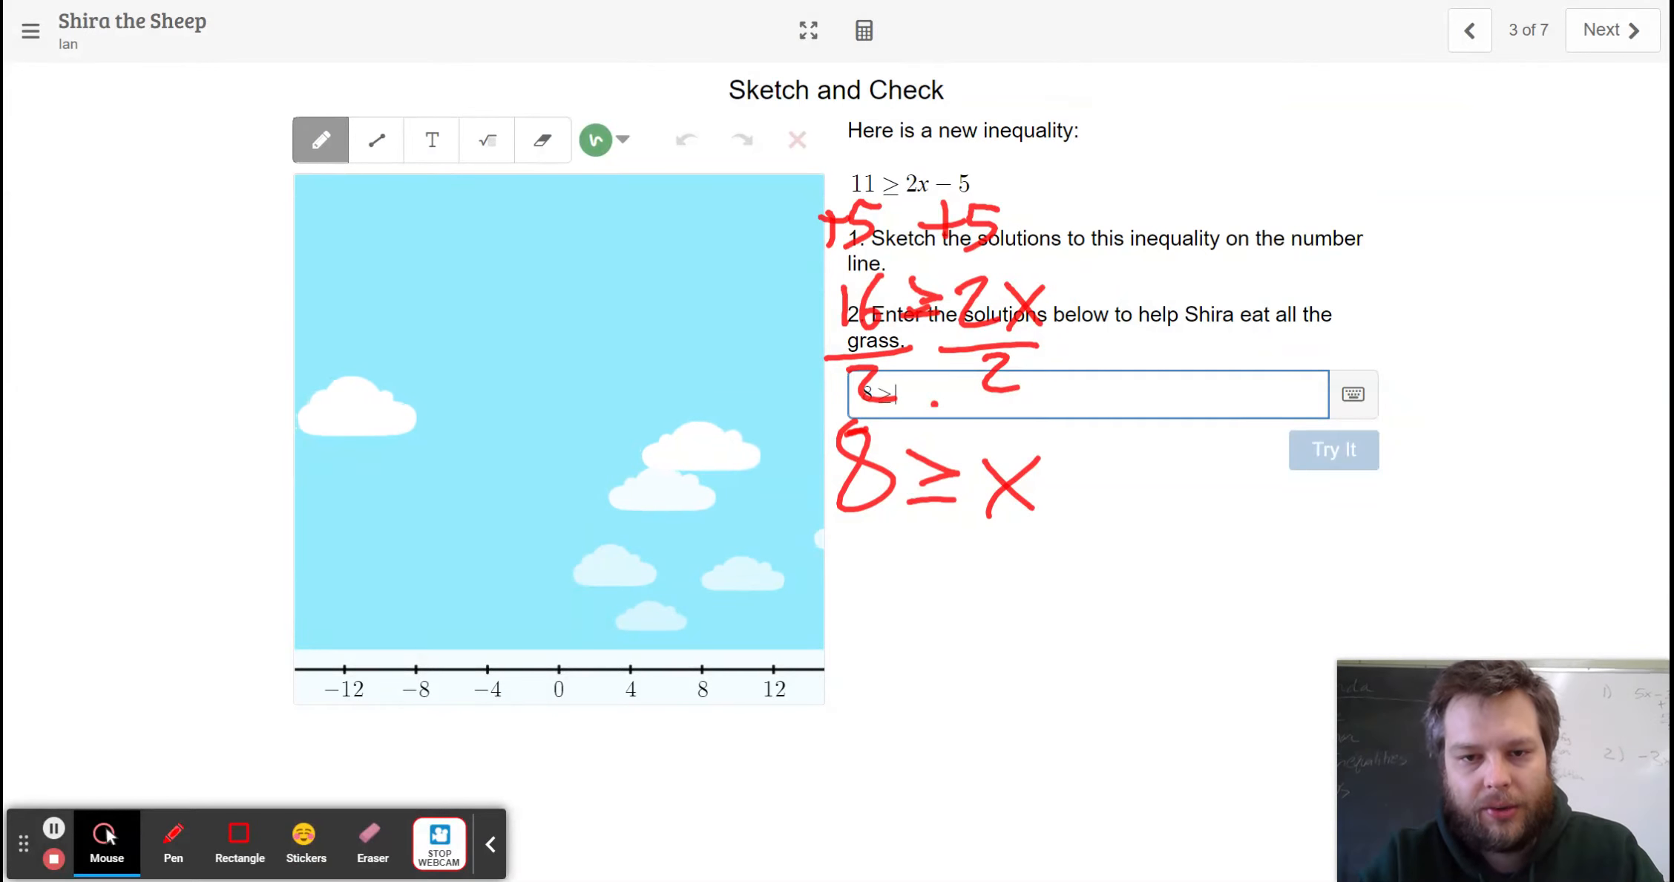
click(1333, 449)
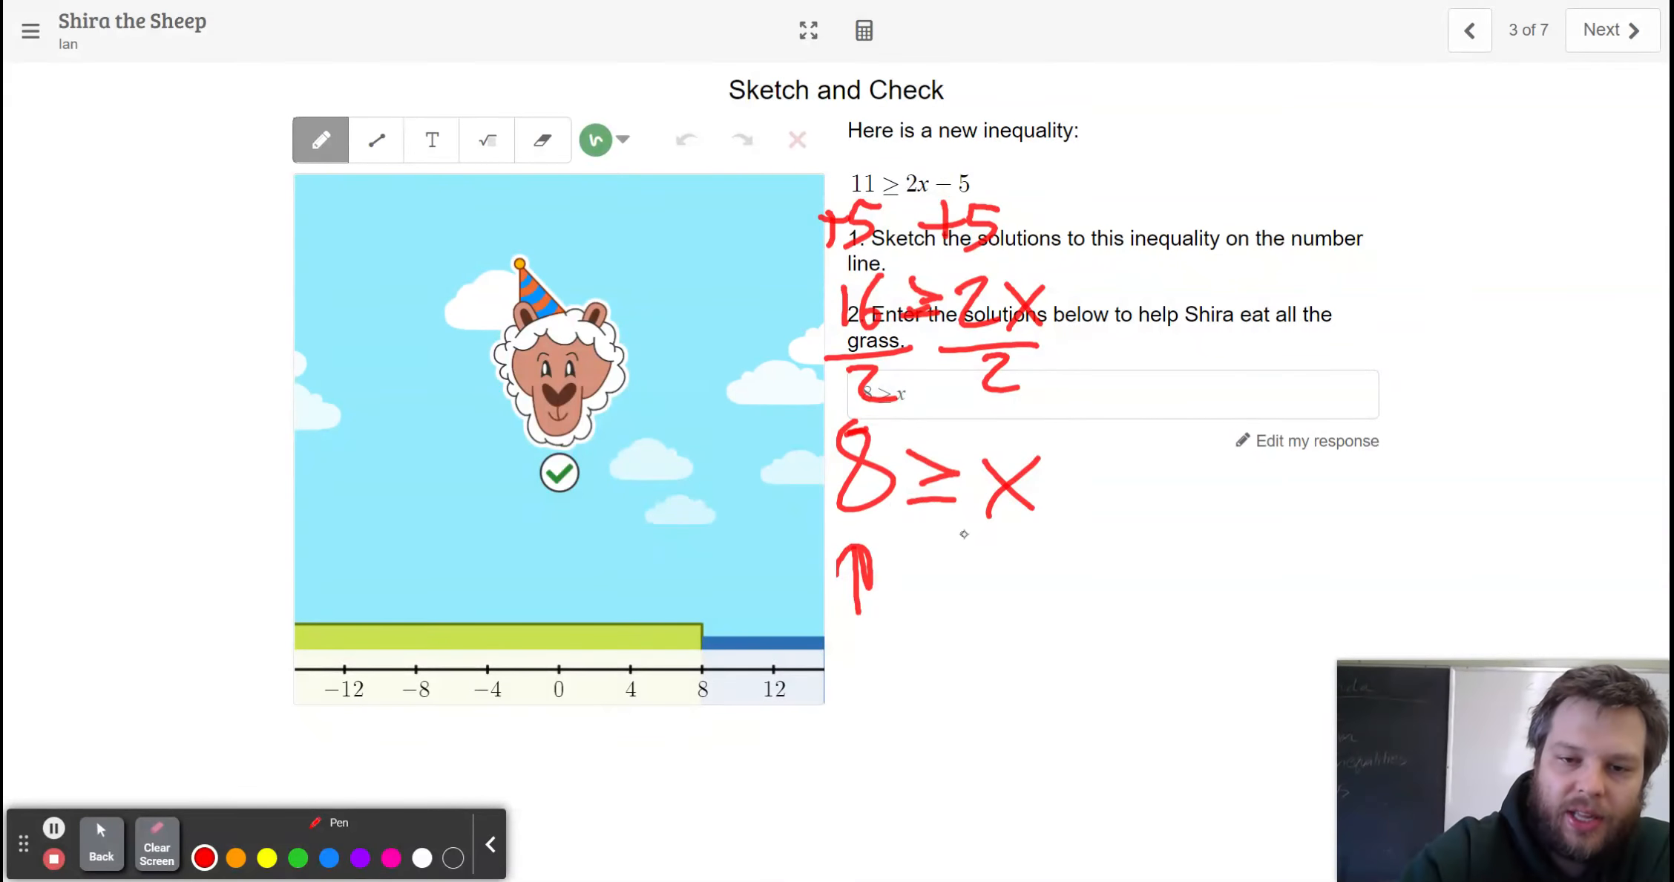
drag(1009, 597, 1009, 523)
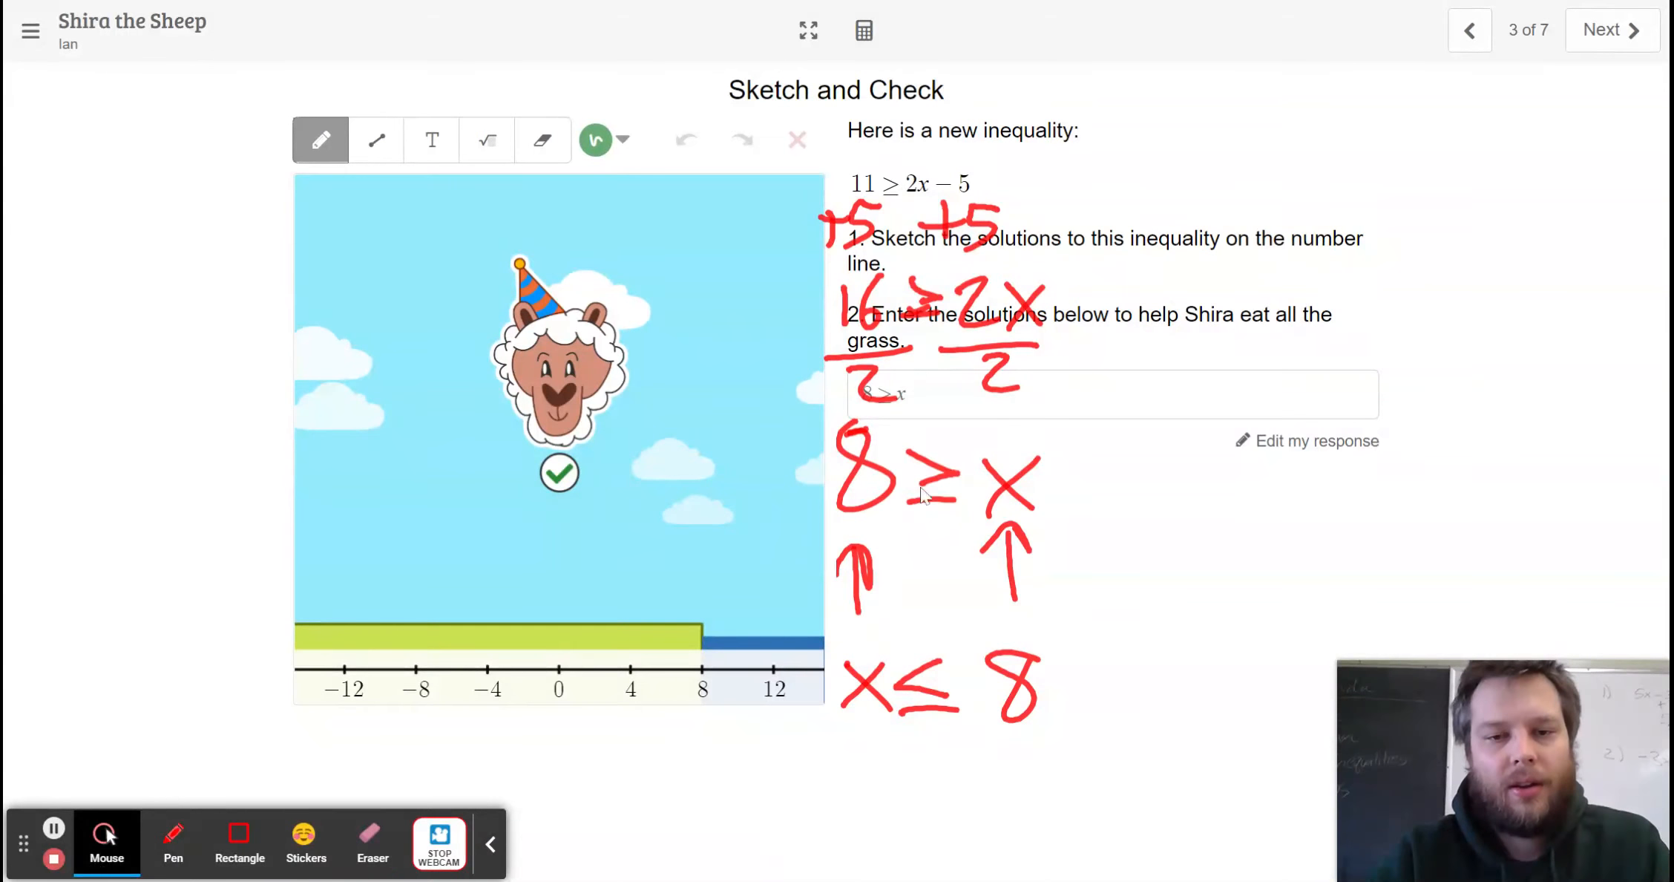
click(1090, 393)
text(x<)
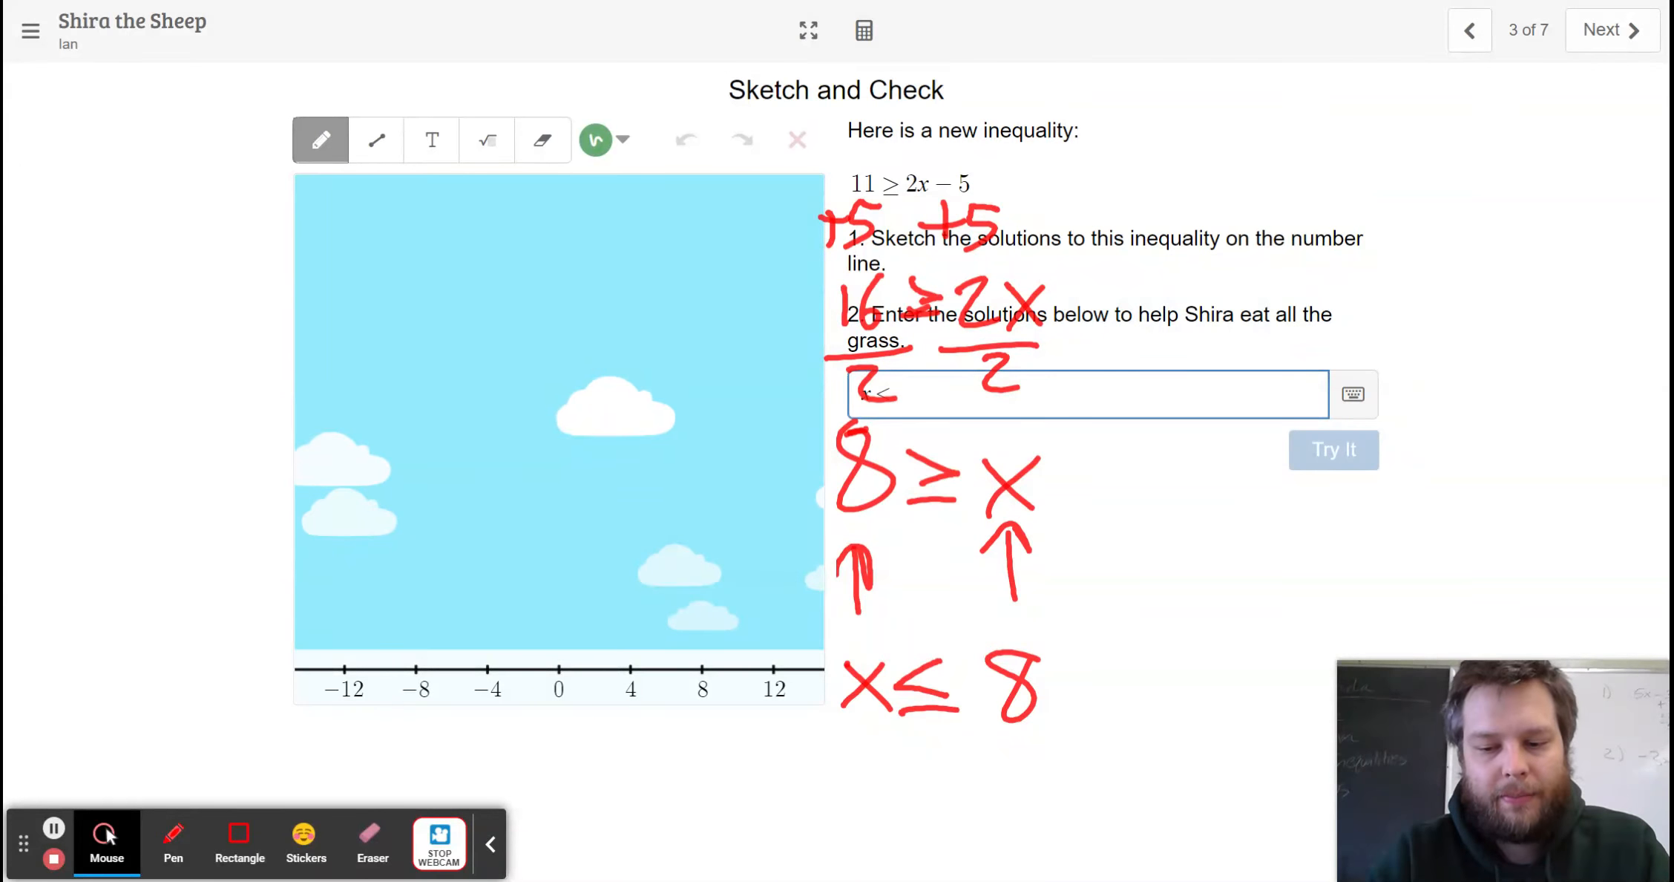
Submit x ≤ 8 for the hat, clear the handwritten notes, and advance to slide 4.
click(1333, 449)
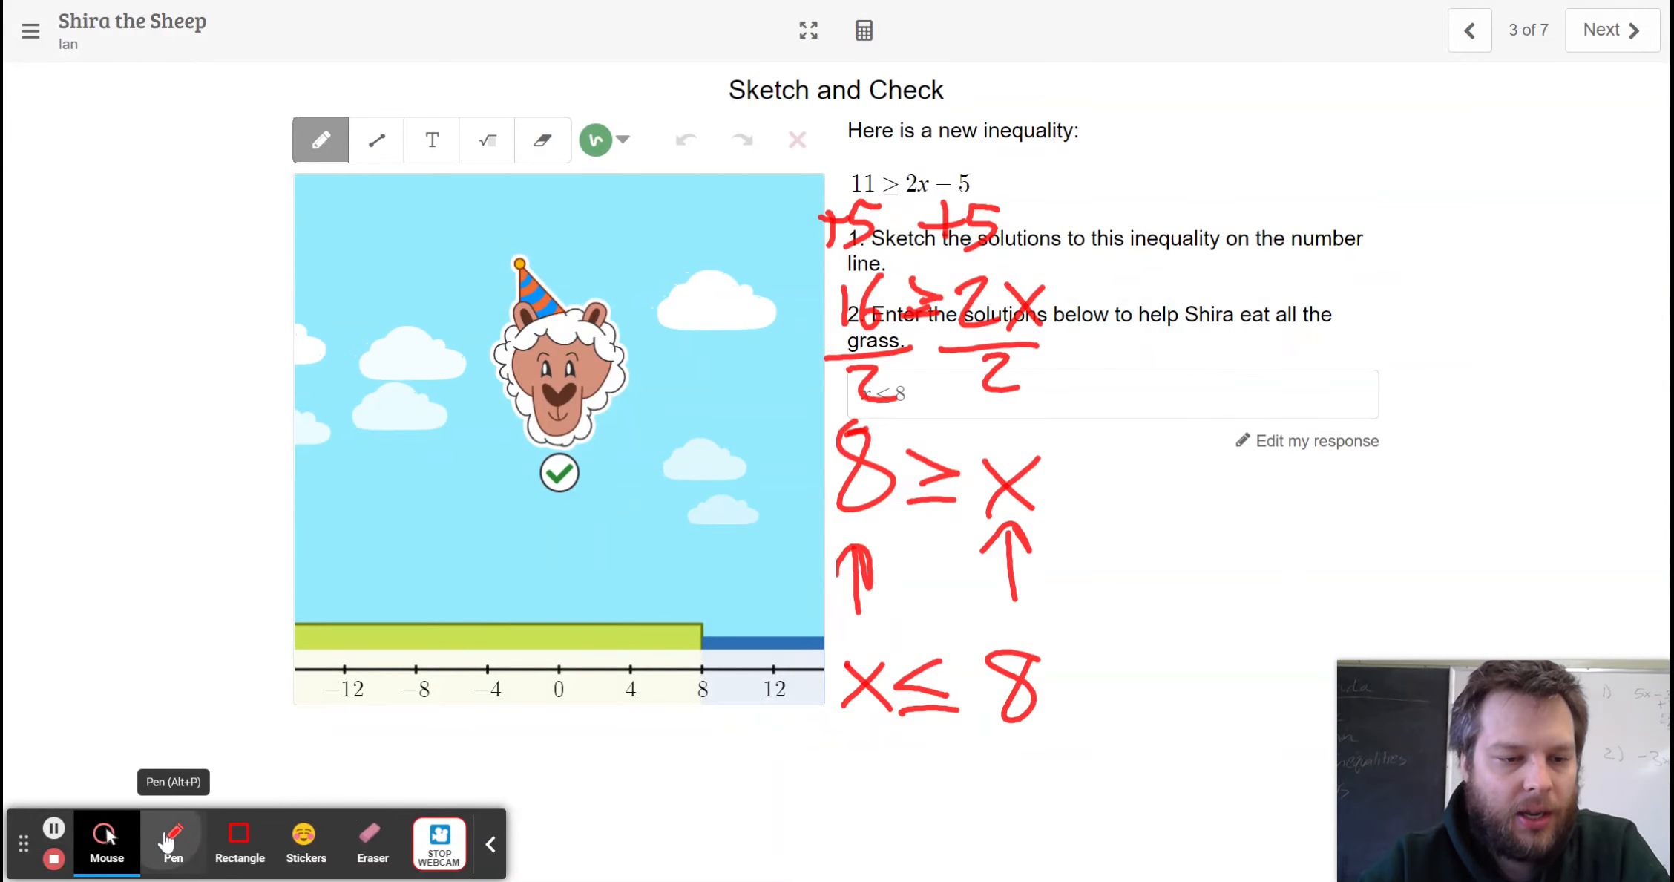
click(796, 139)
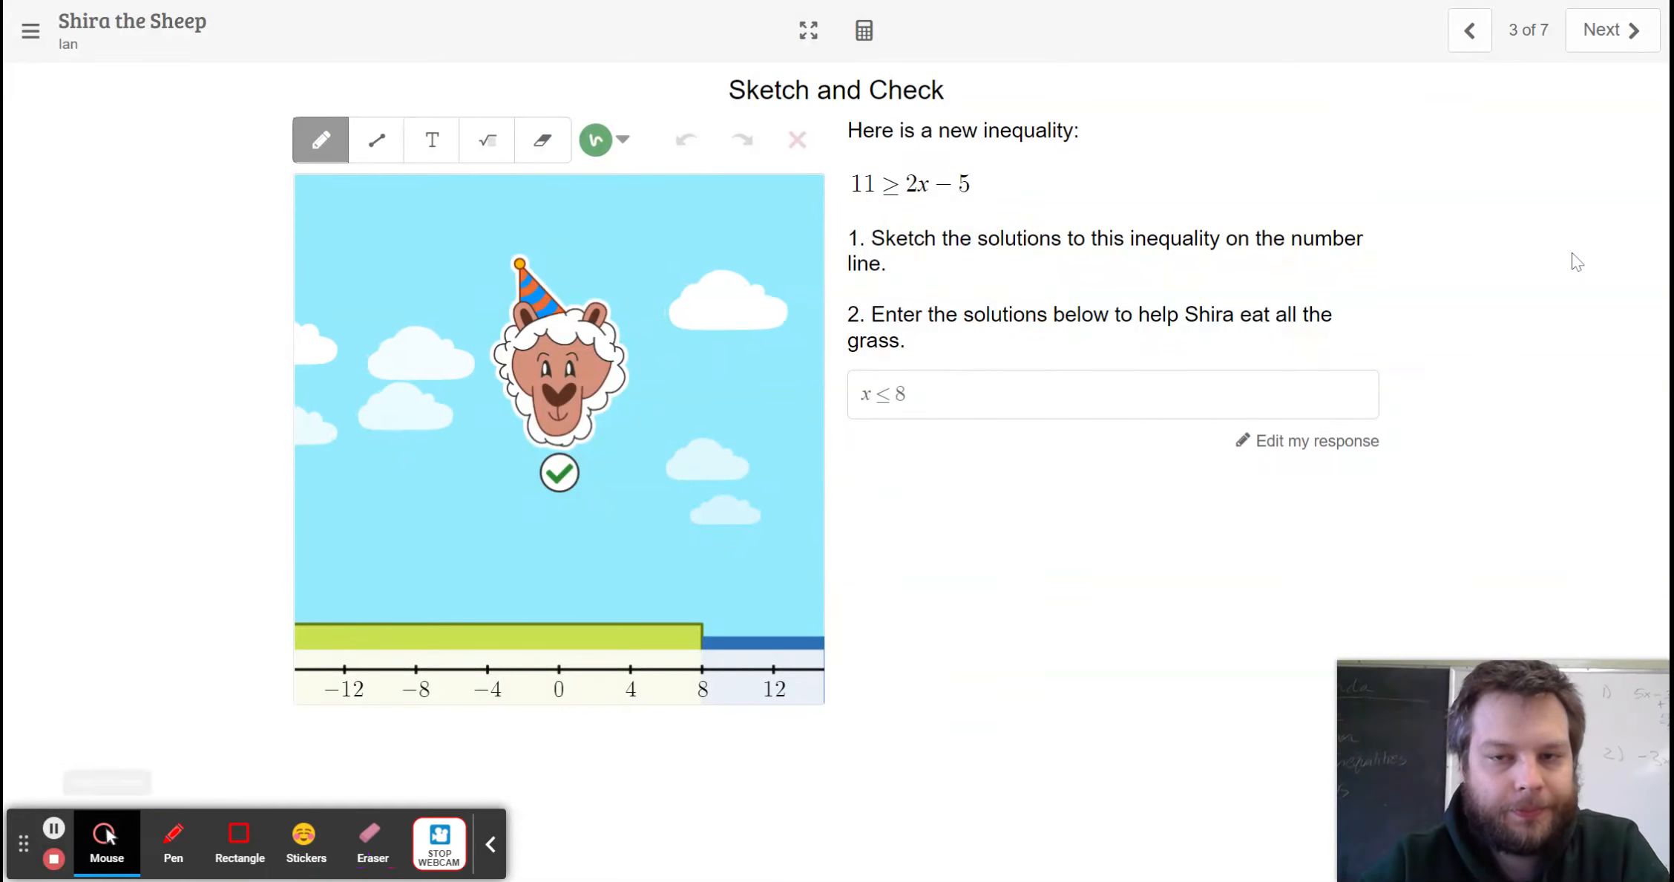
click(1610, 29)
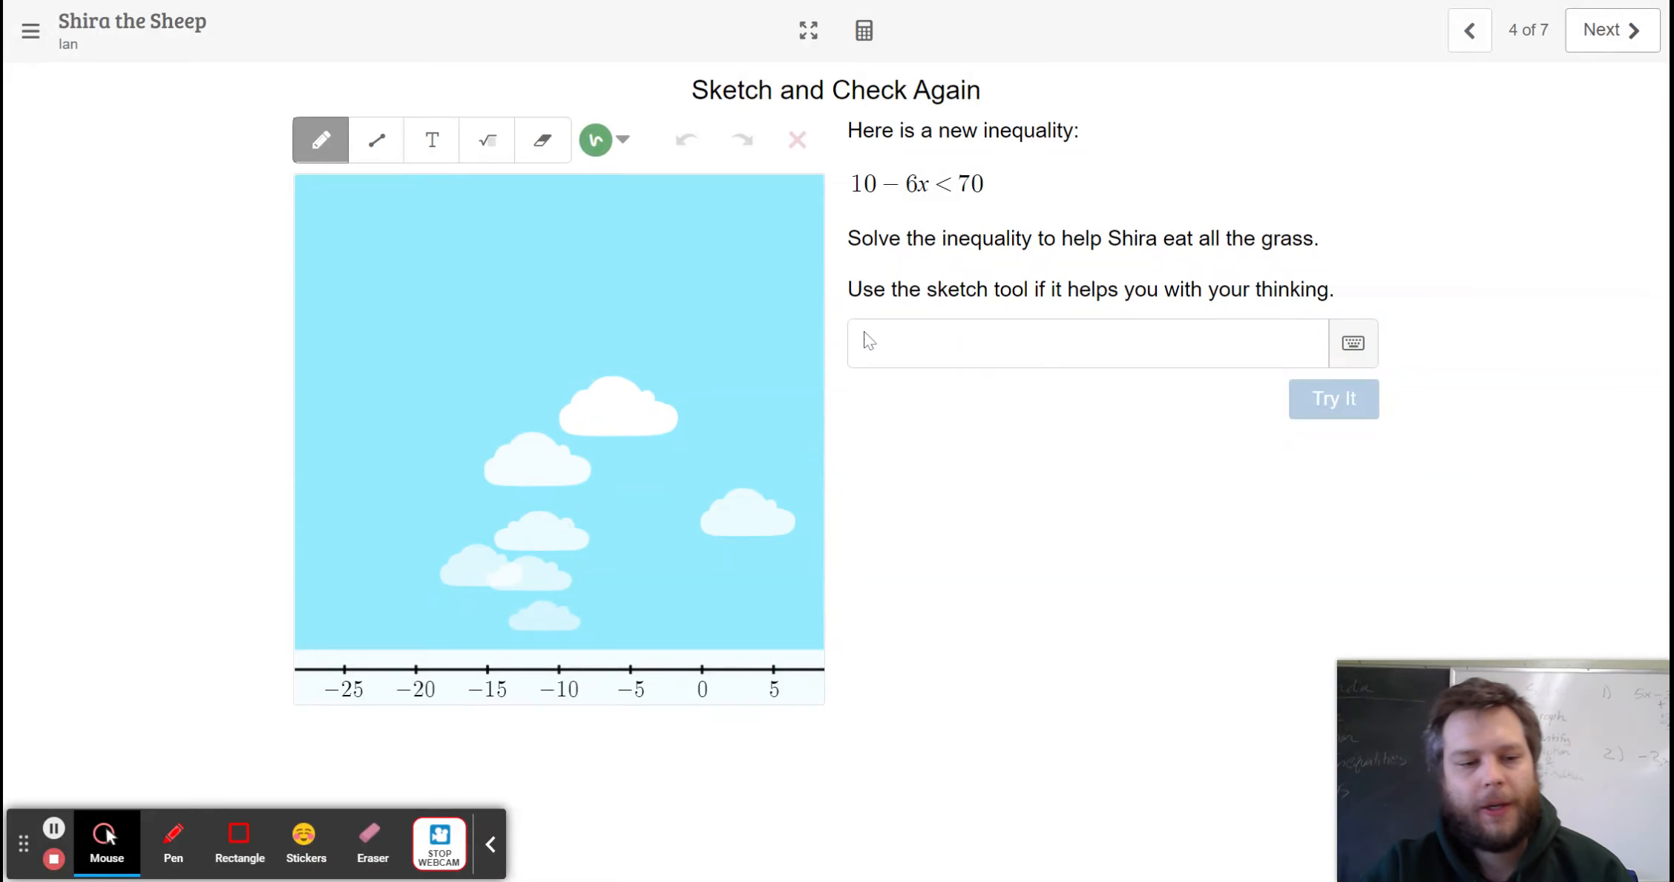
With the pen, write 10 − 6x < 70, subtract 10, and start typing the answer.
click(172, 841)
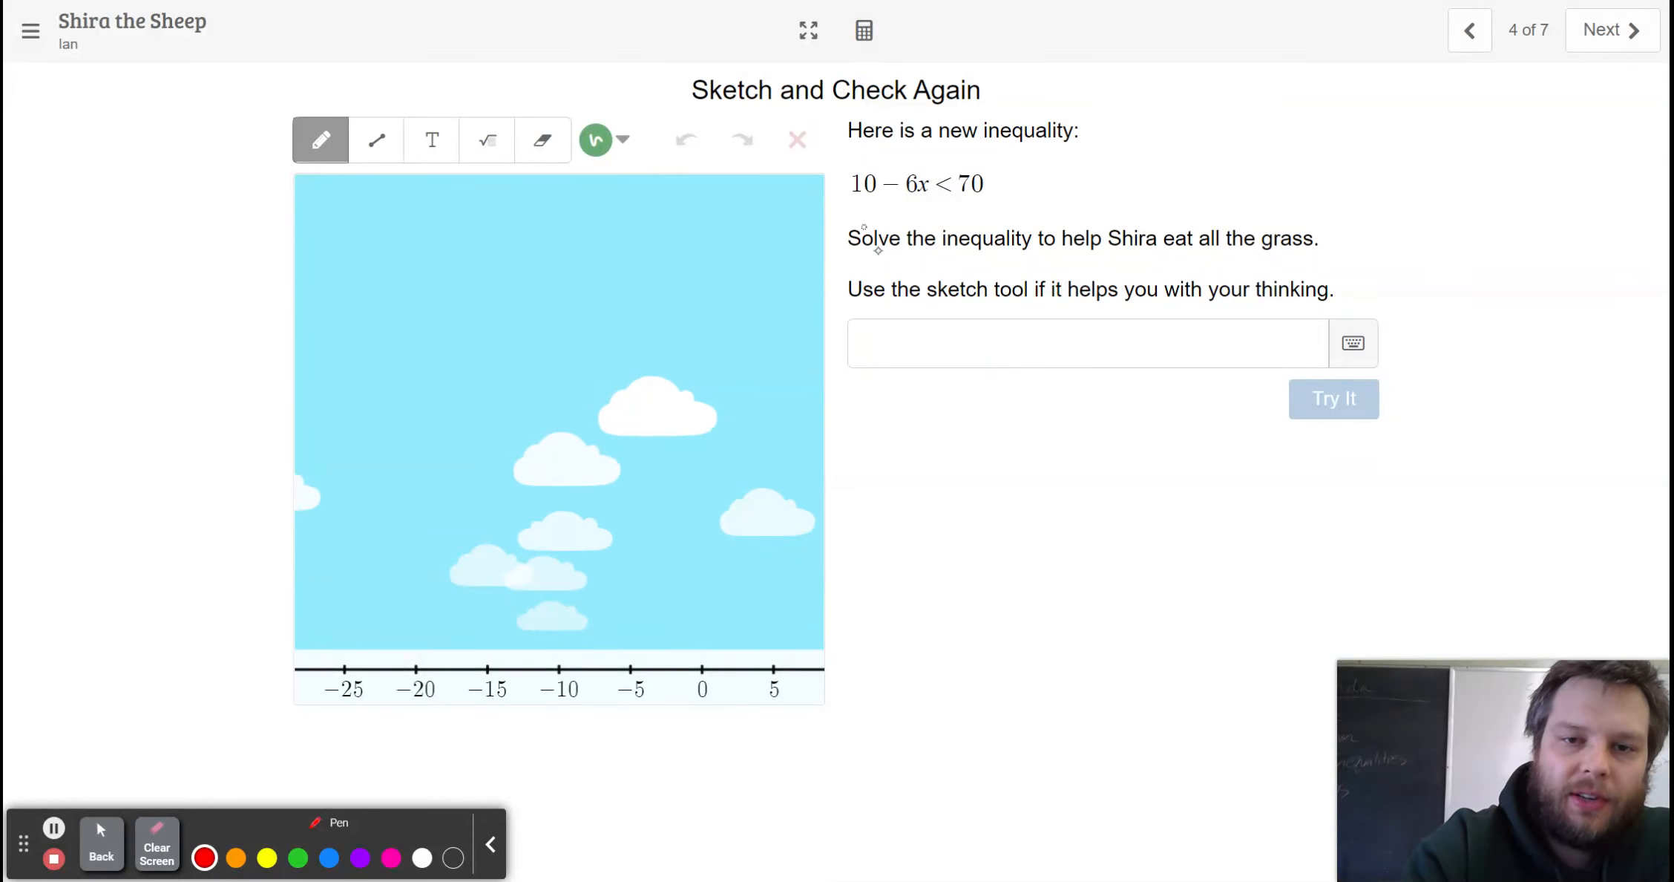
drag(864, 453, 1056, 454)
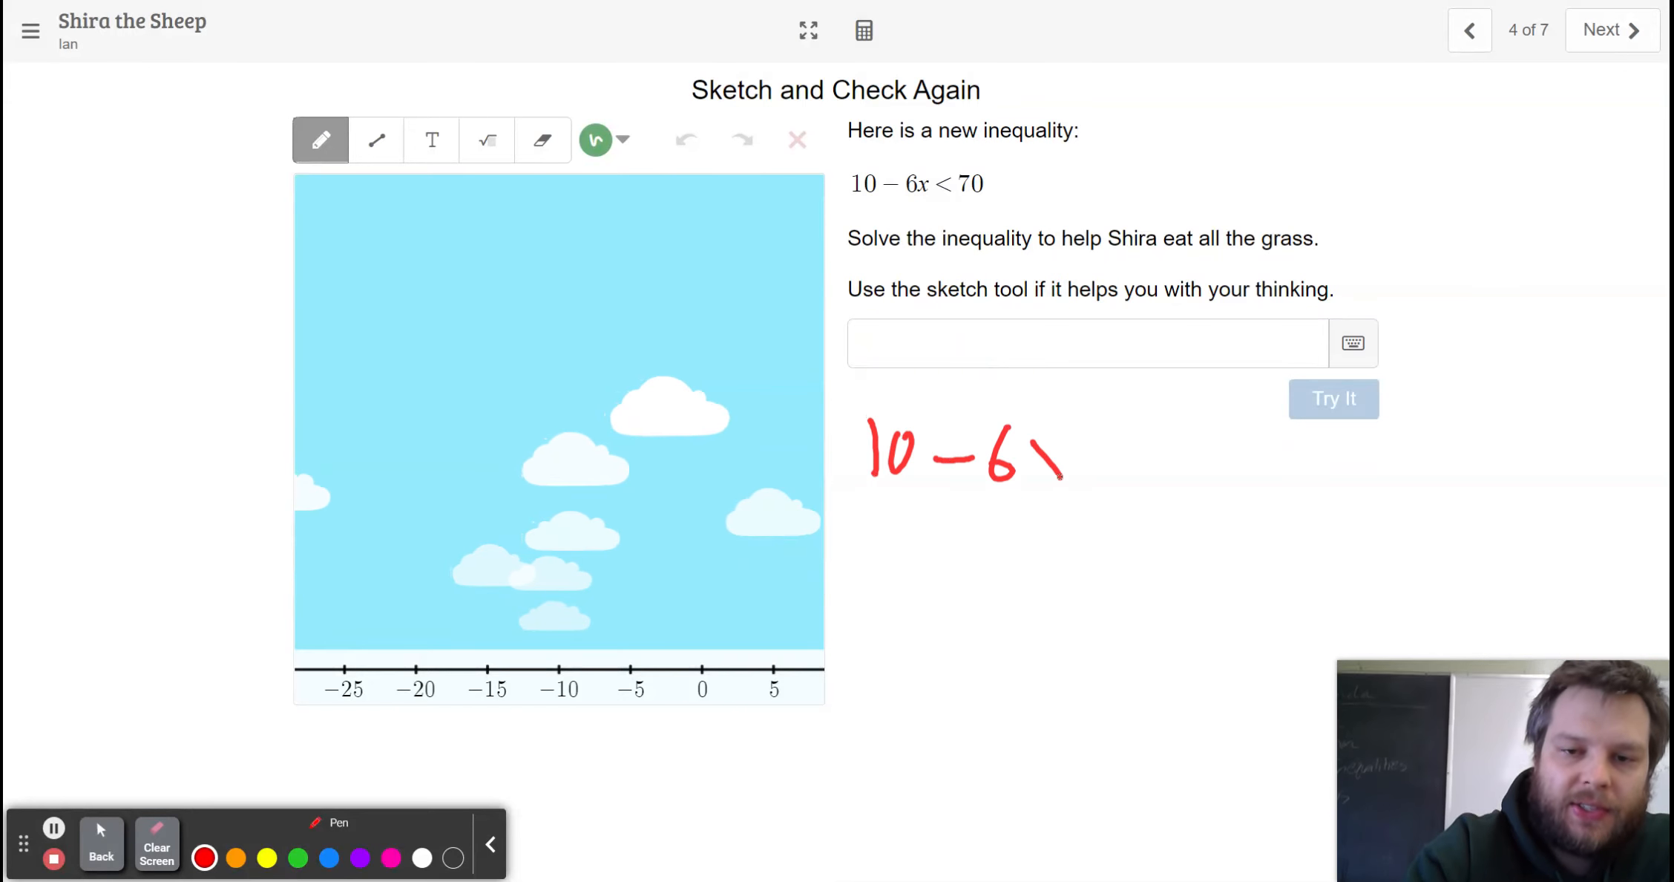
drag(1035, 454, 1249, 454)
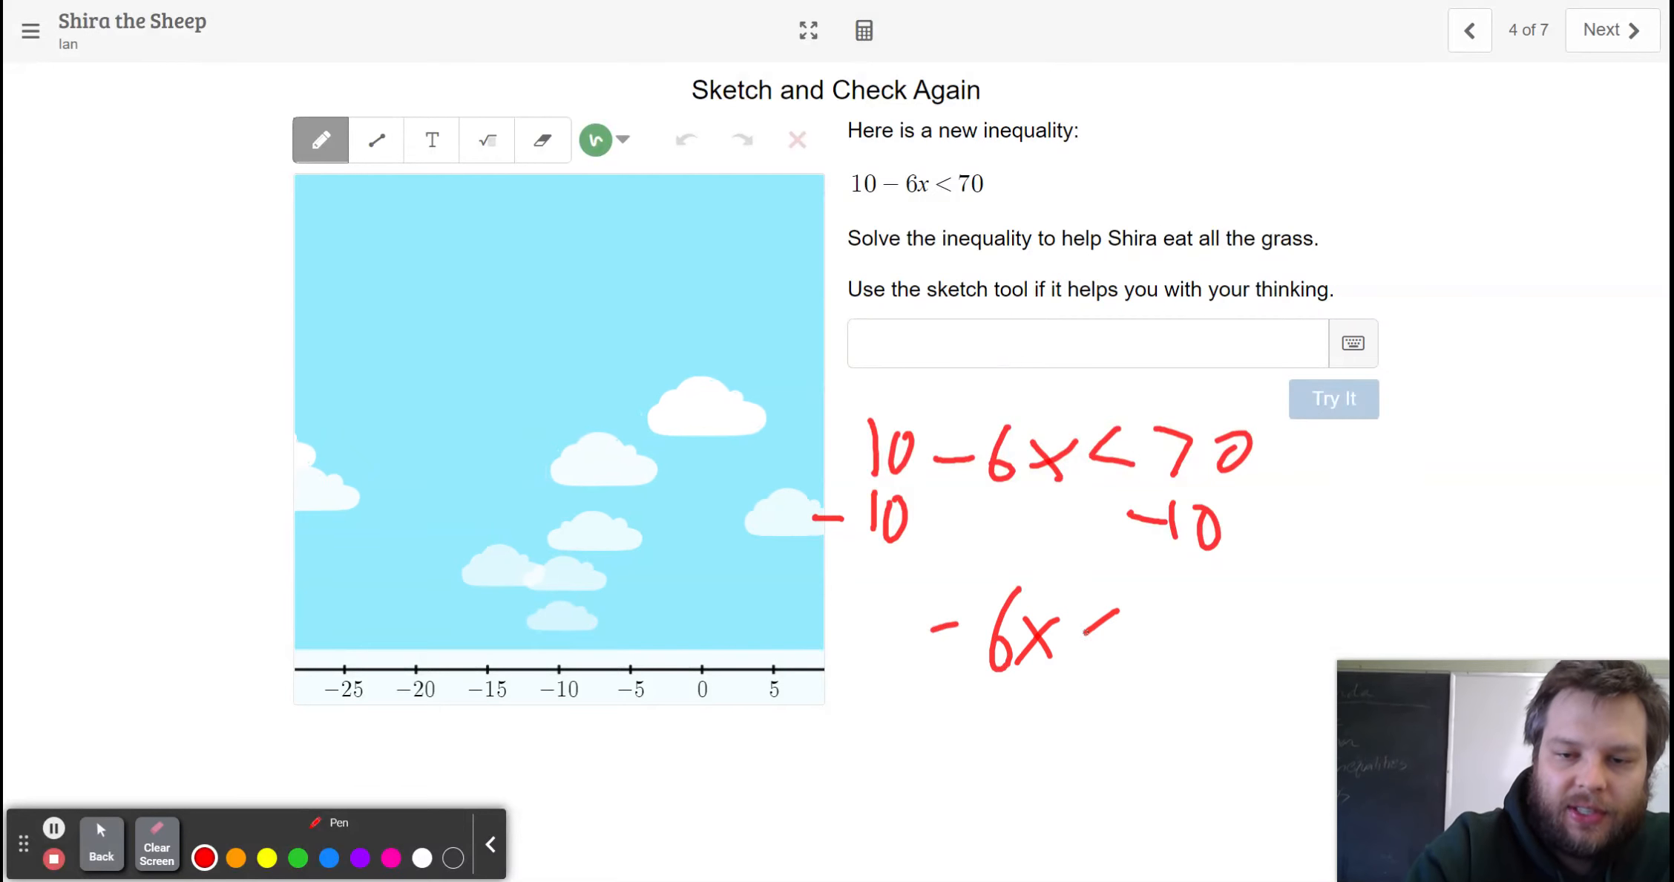
drag(1078, 630, 1238, 630)
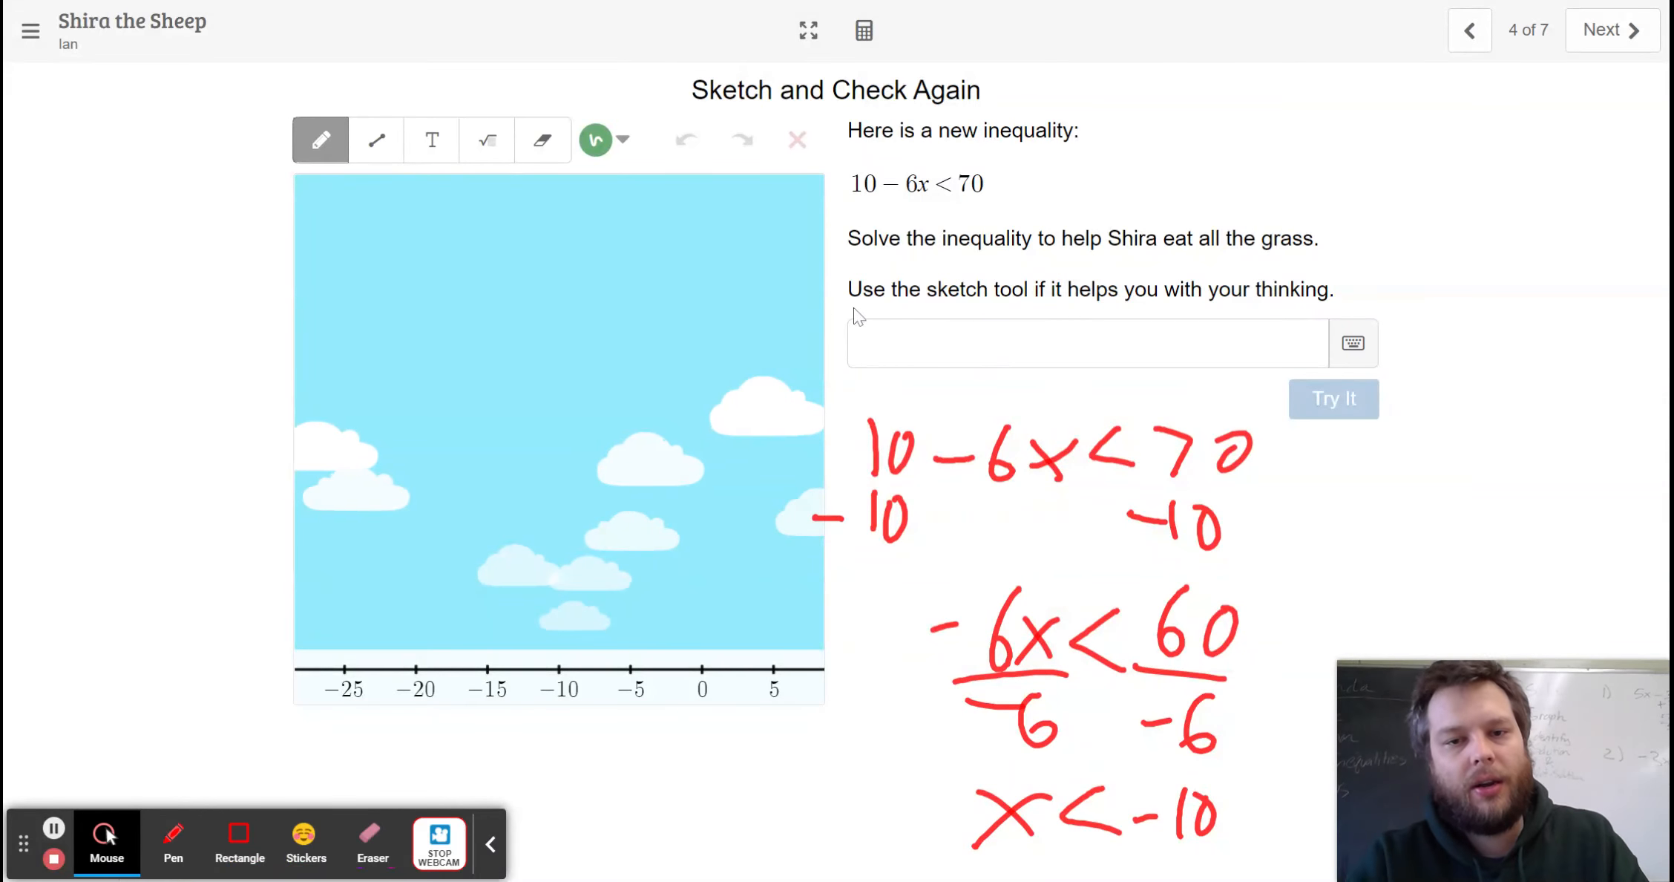
text(x < −10)
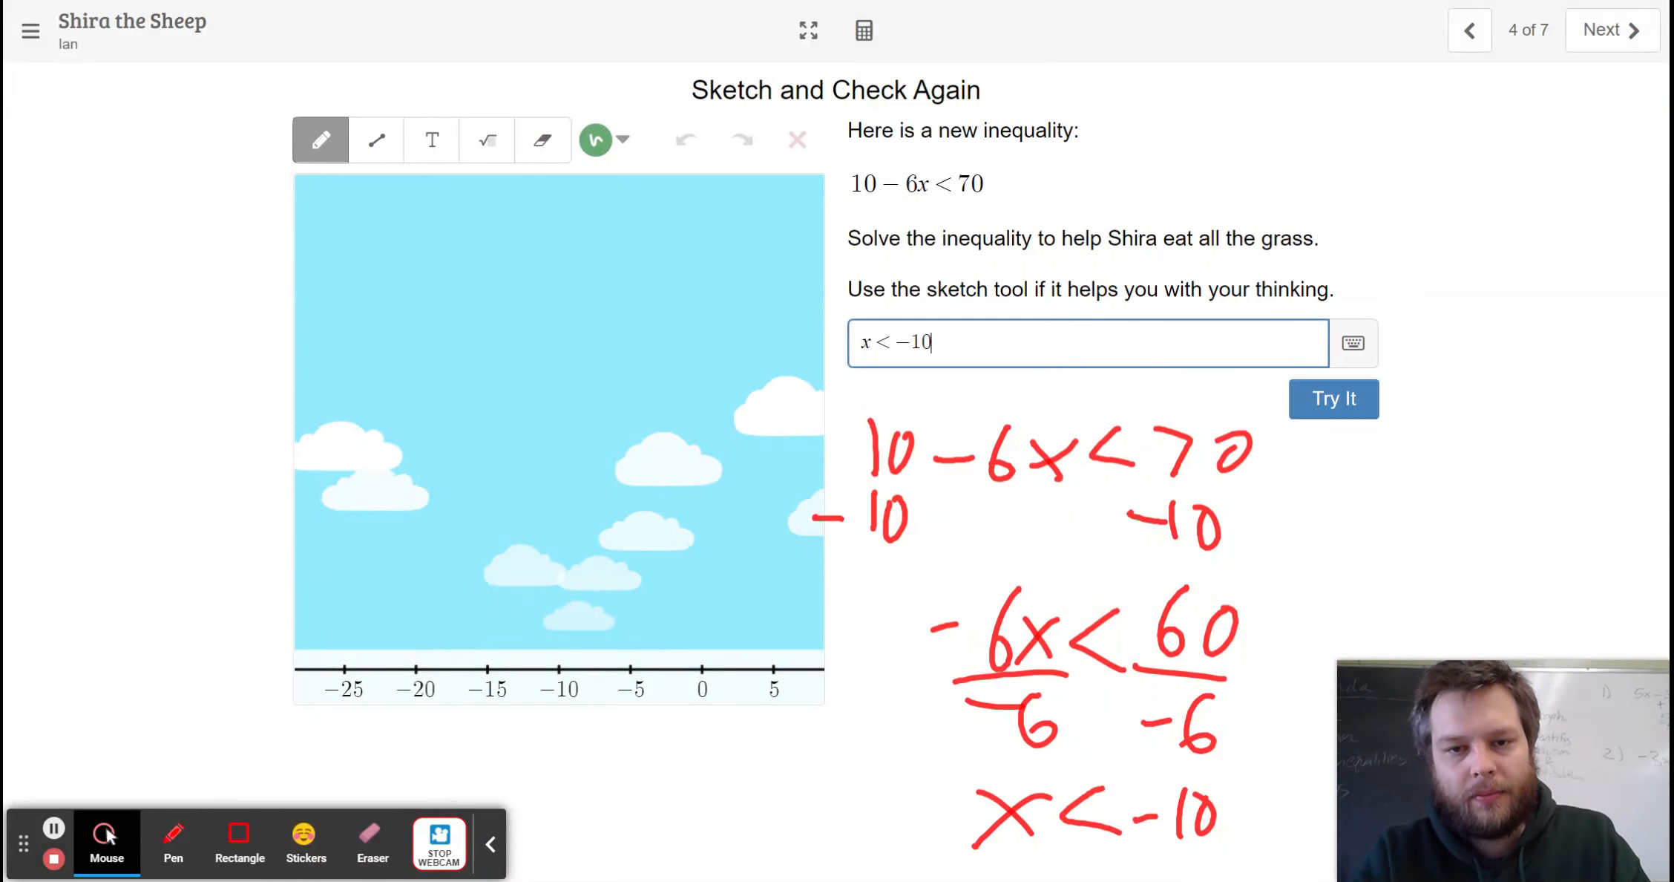
Try x < −10 as slide 4's answer.
click(1333, 398)
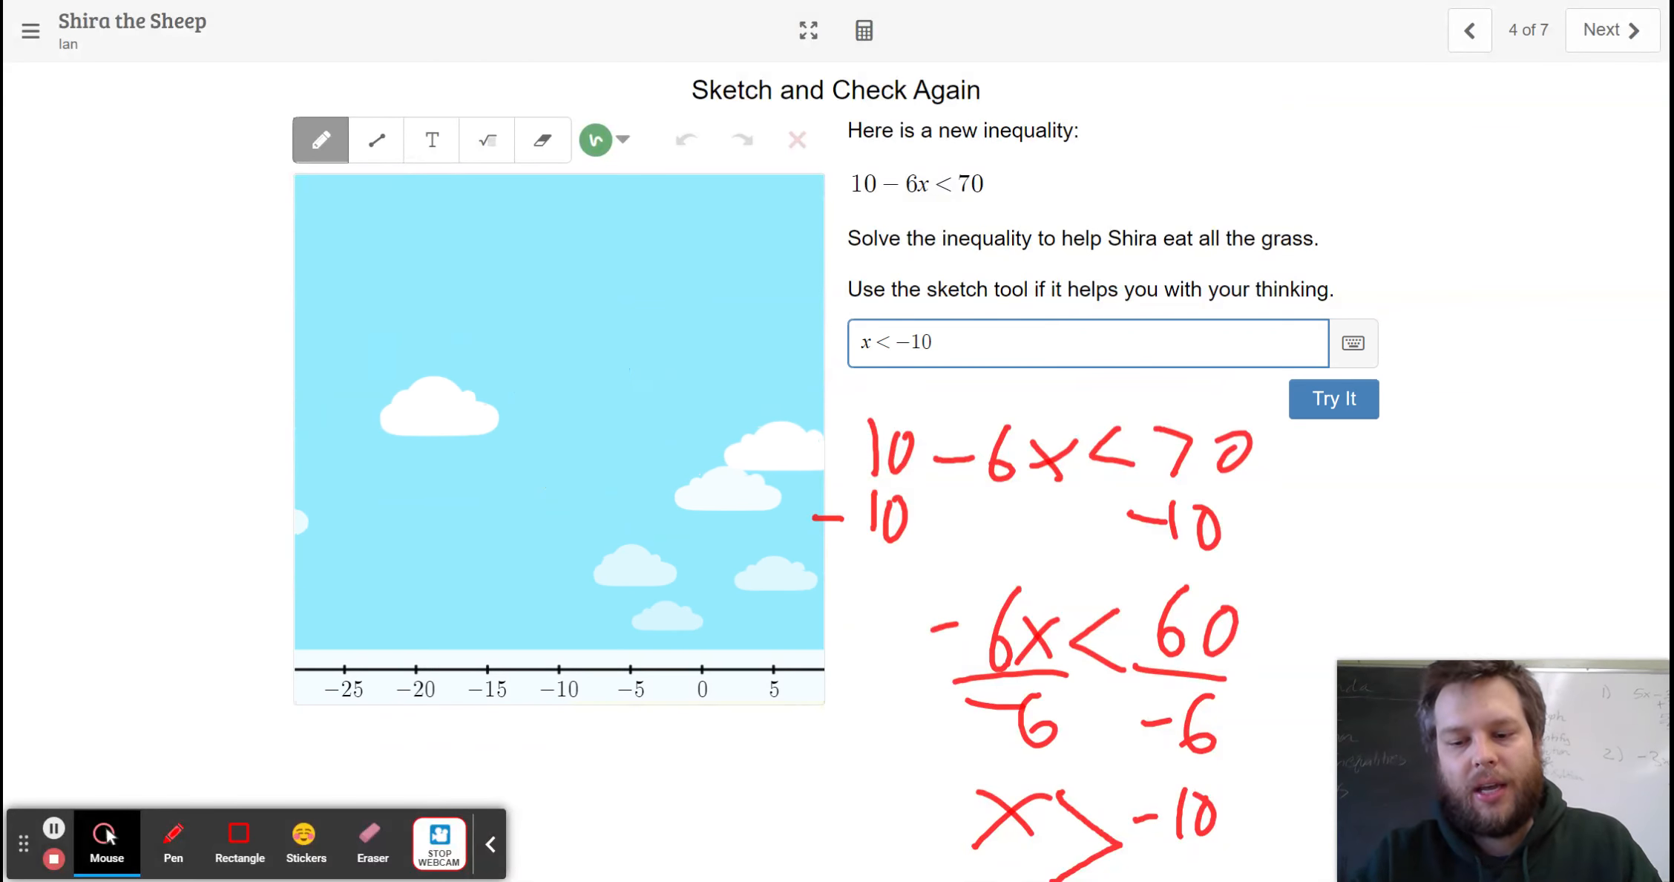
Correct slide 4's answer sign to x > −10, then clear the handwritten notes.
click(1332, 397)
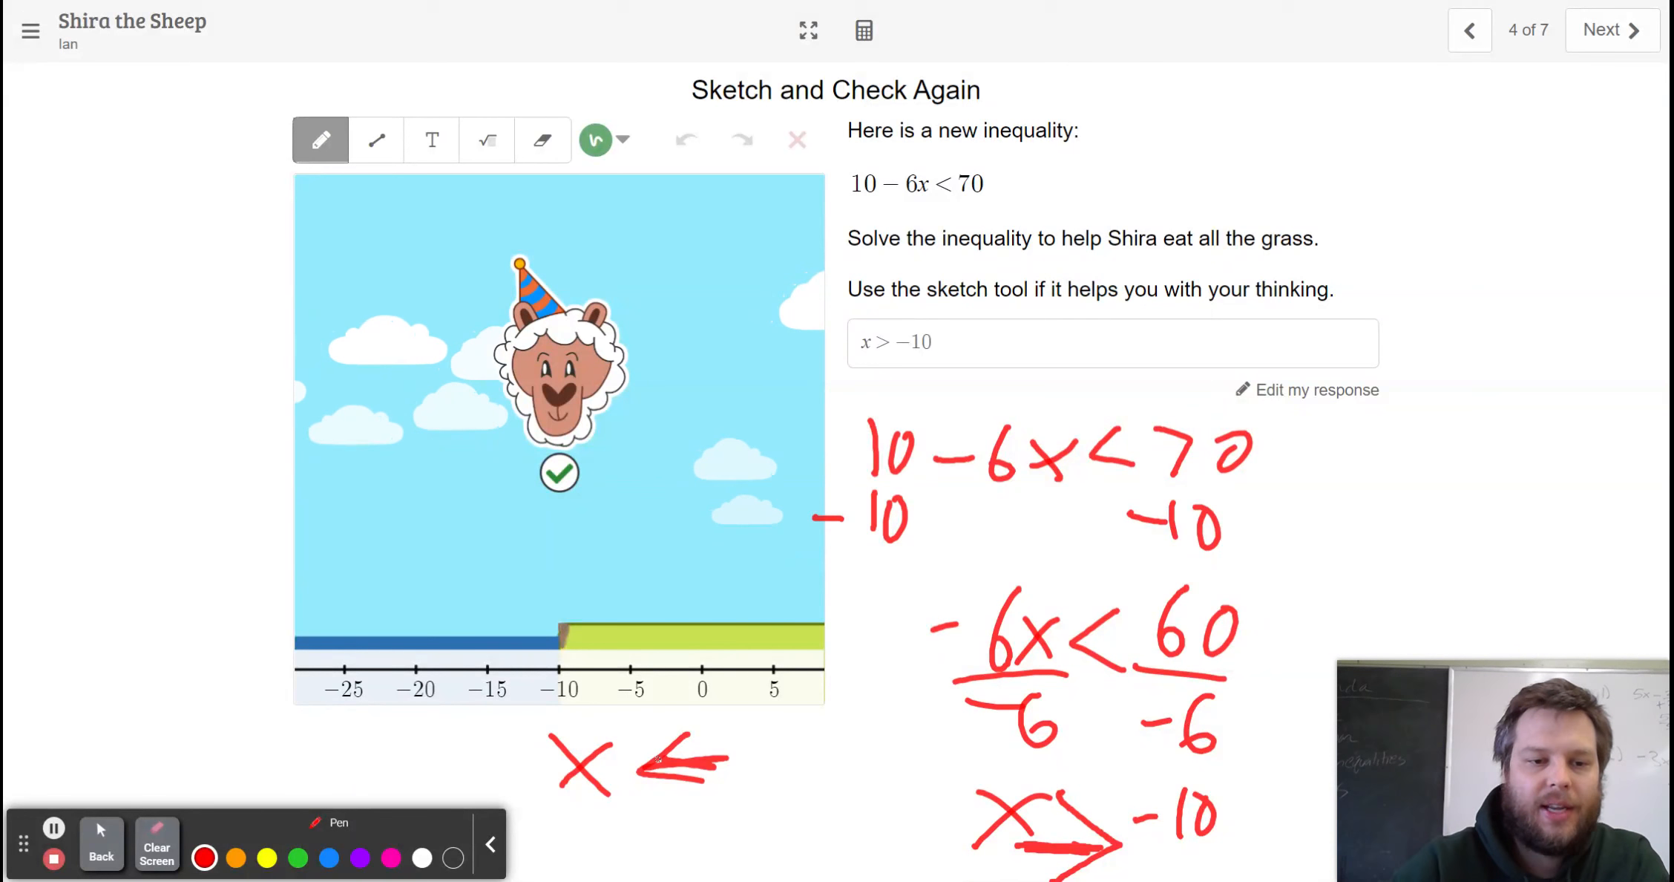
click(156, 850)
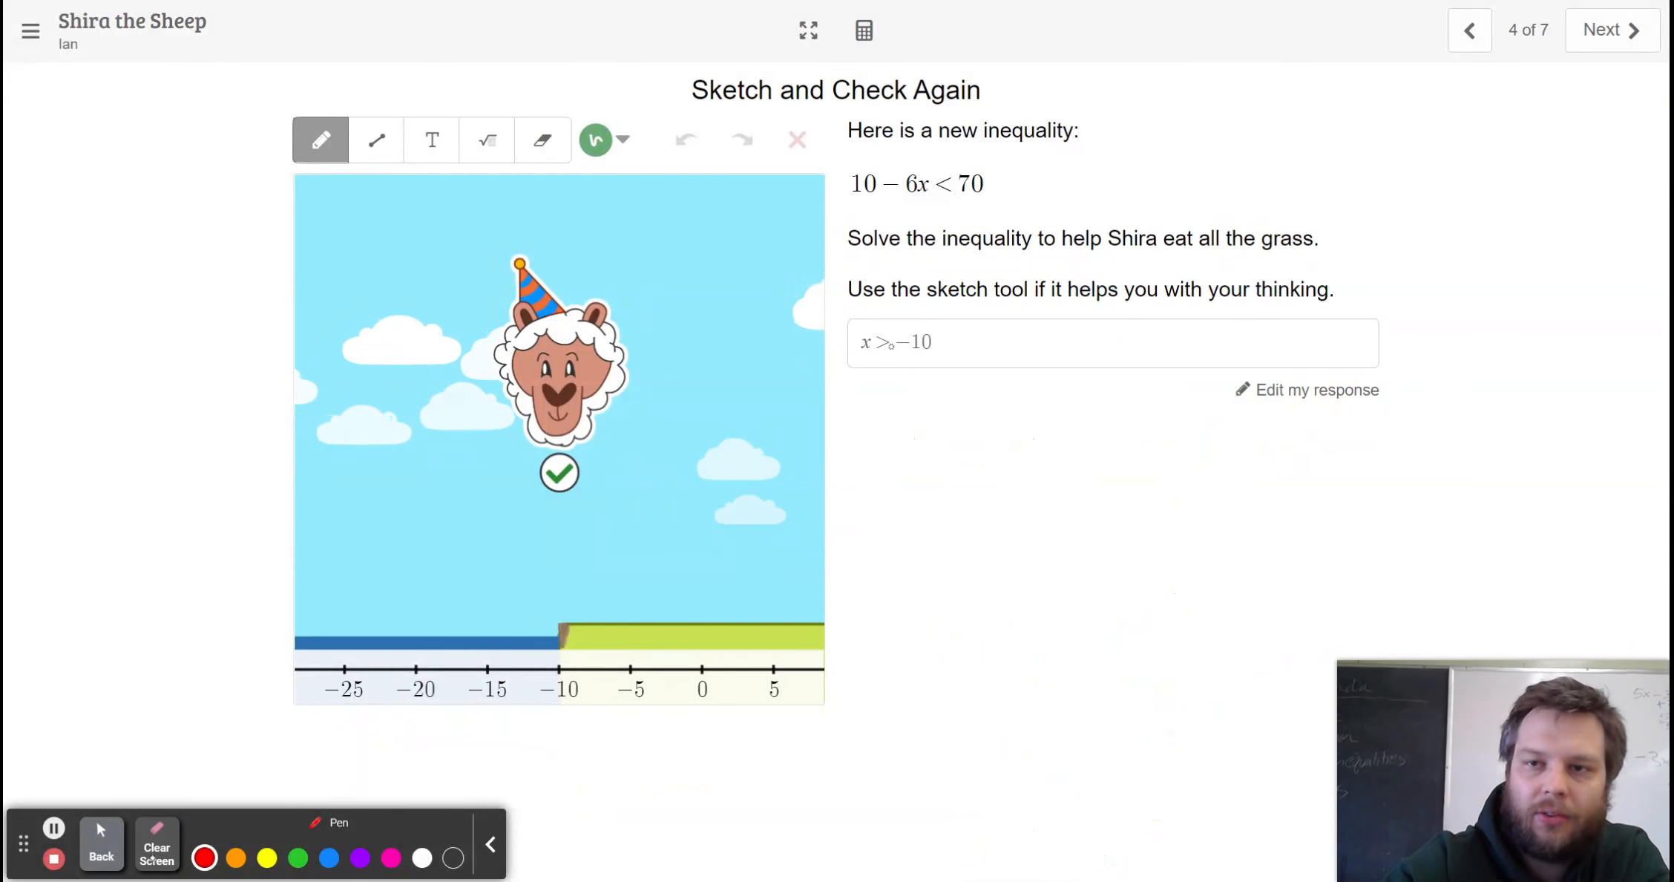